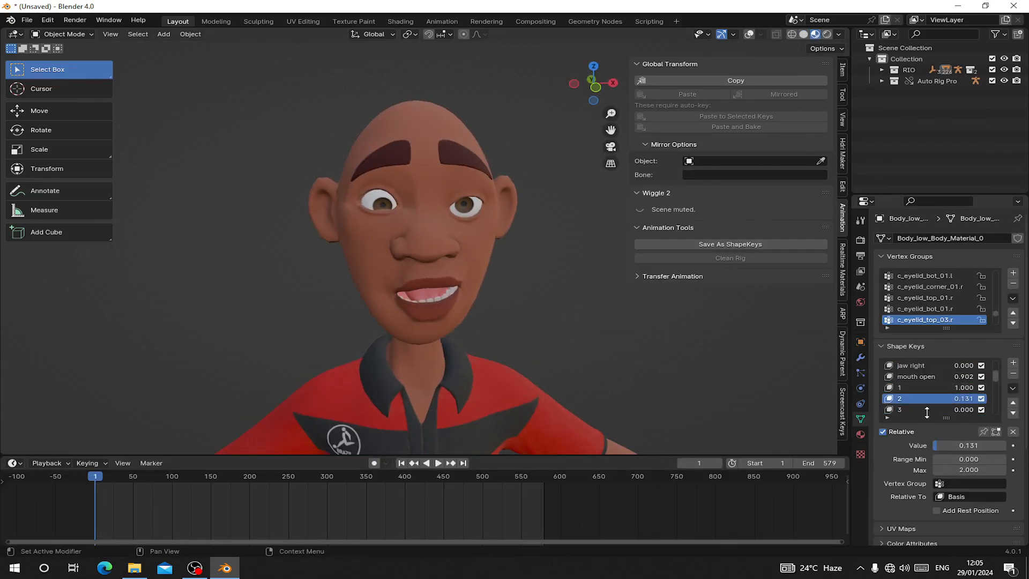
Step: Look over 52+ SHAPEKEYS.blend and ShapeKey.py in the SHAPEKEYS RIG folder
{"action": "left_click", "coordinate": [62, 33]}
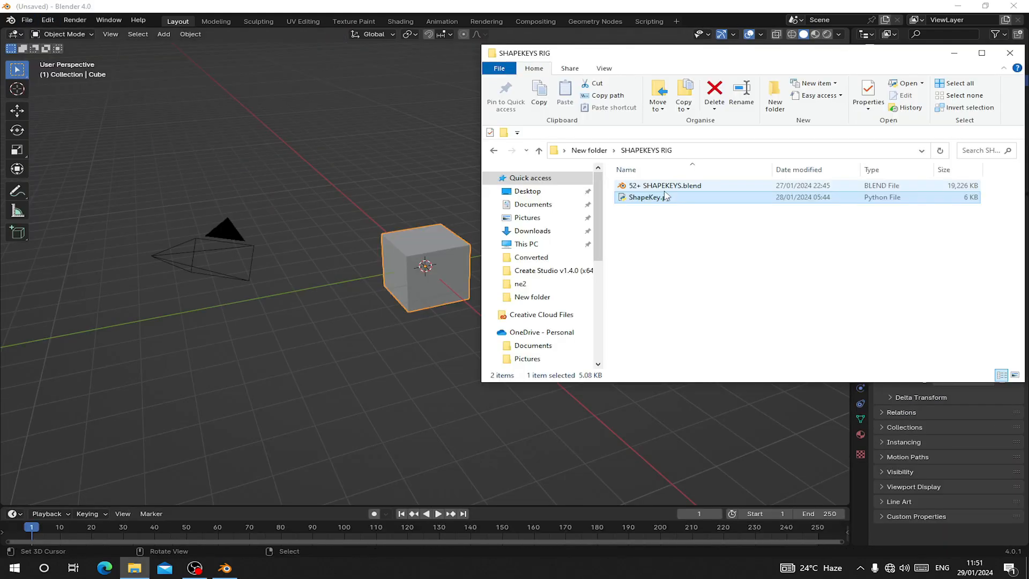
{"action": "left_click", "coordinate": [665, 185]}
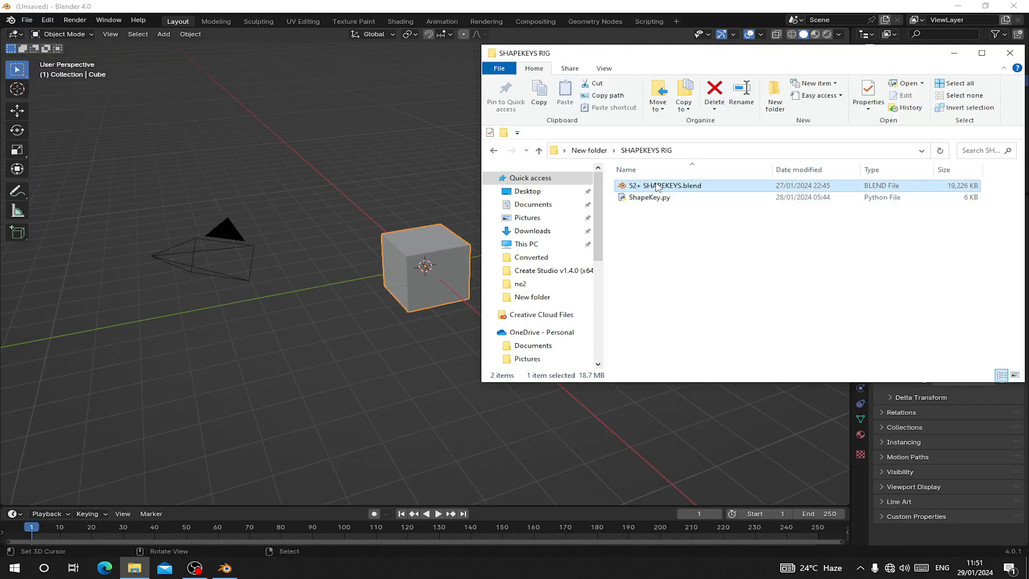
{"action": "mouse_move", "coordinate": [680, 186]}
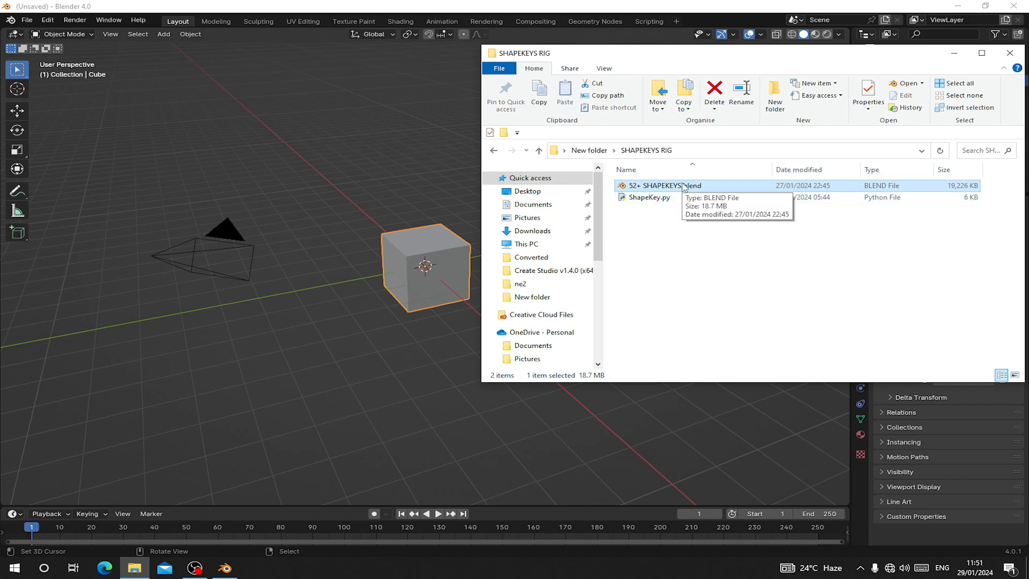
{"action": "left_click", "coordinate": [659, 283]}
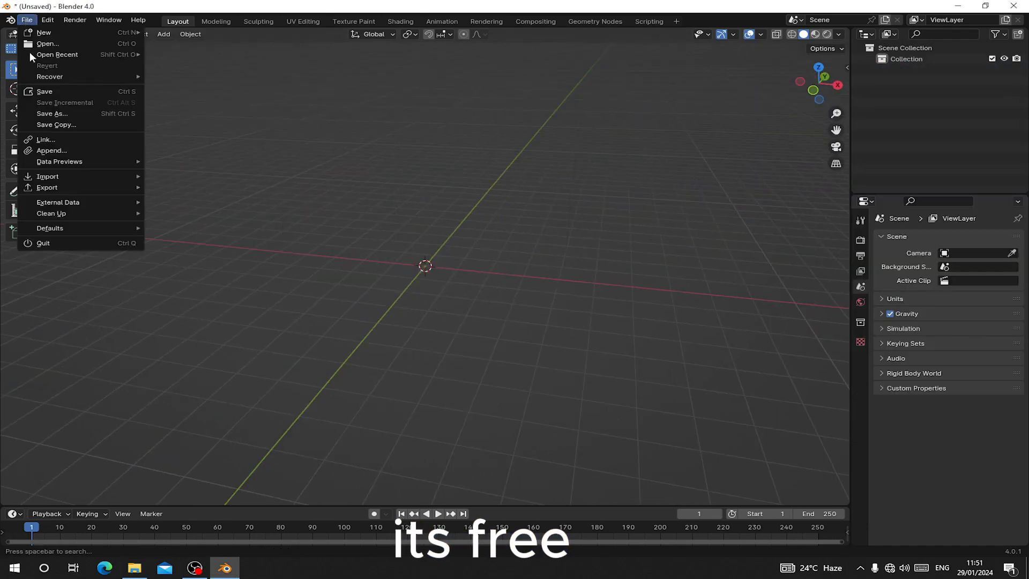
Step: Append the RIO collection from 52+ SHAPEKEYS.blend and inspect its eye target control
{"action": "left_click", "coordinate": [50, 150]}
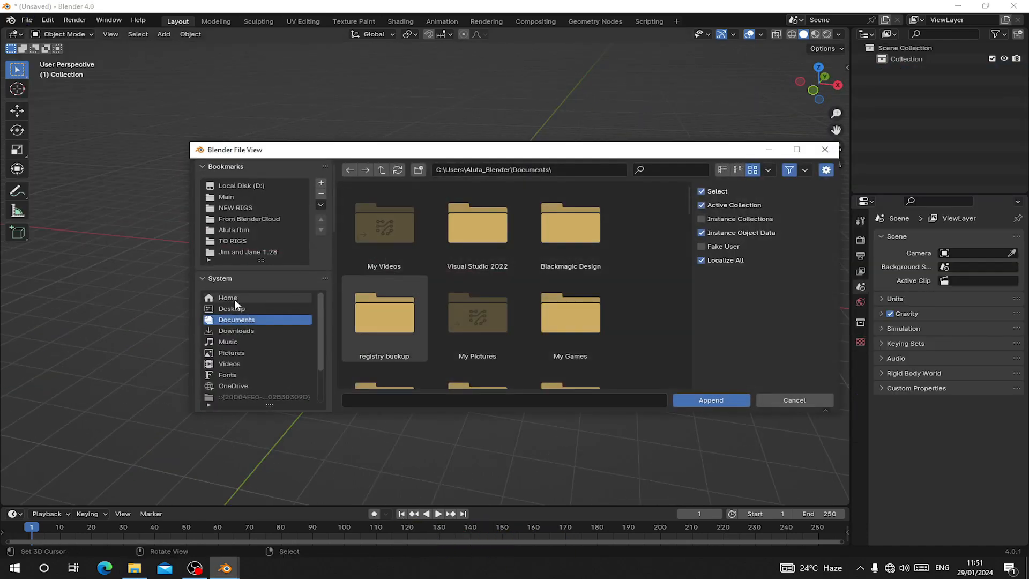
{"action": "mouse_move", "coordinate": [255, 342]}
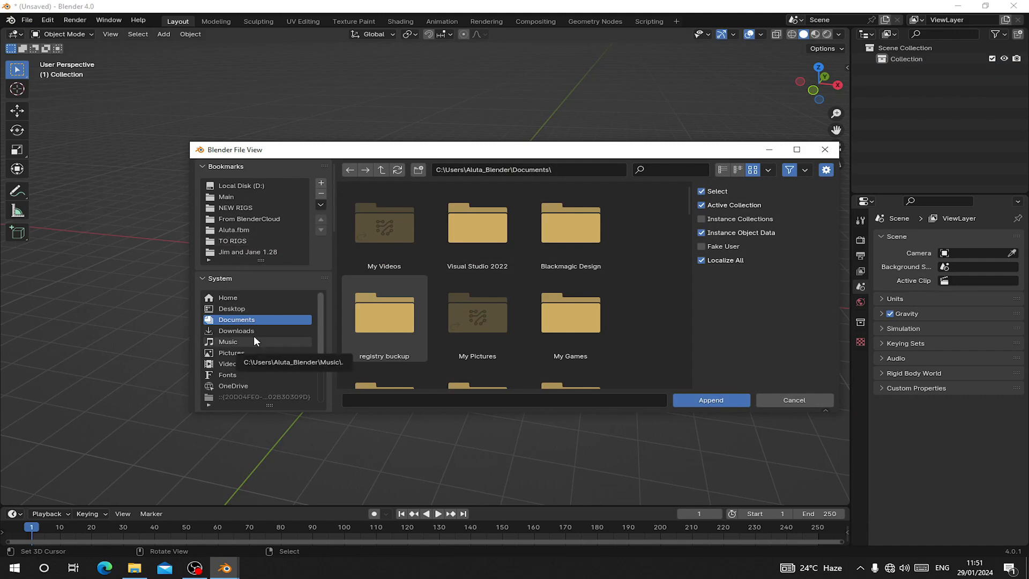
{"action": "left_click", "coordinate": [711, 400]}
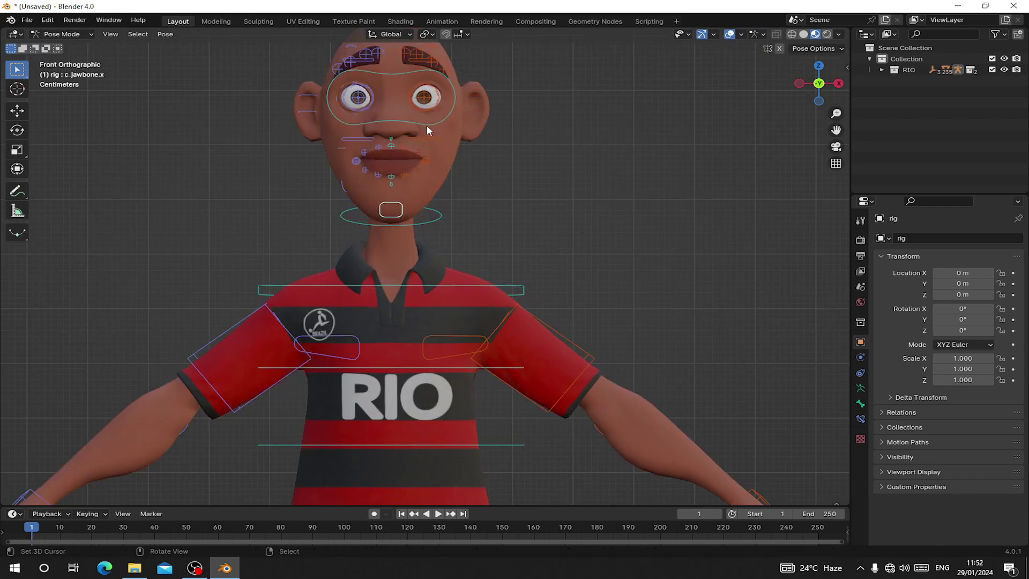
{"action": "left_click", "coordinate": [409, 94]}
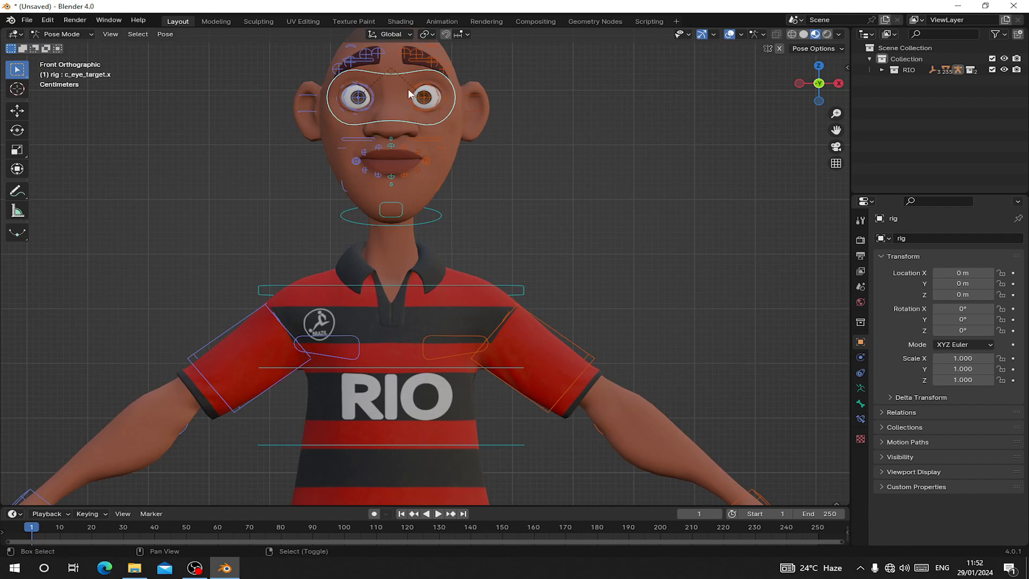
{"action": "scroll", "scroll_direction": "down", "scroll_amount": 3}
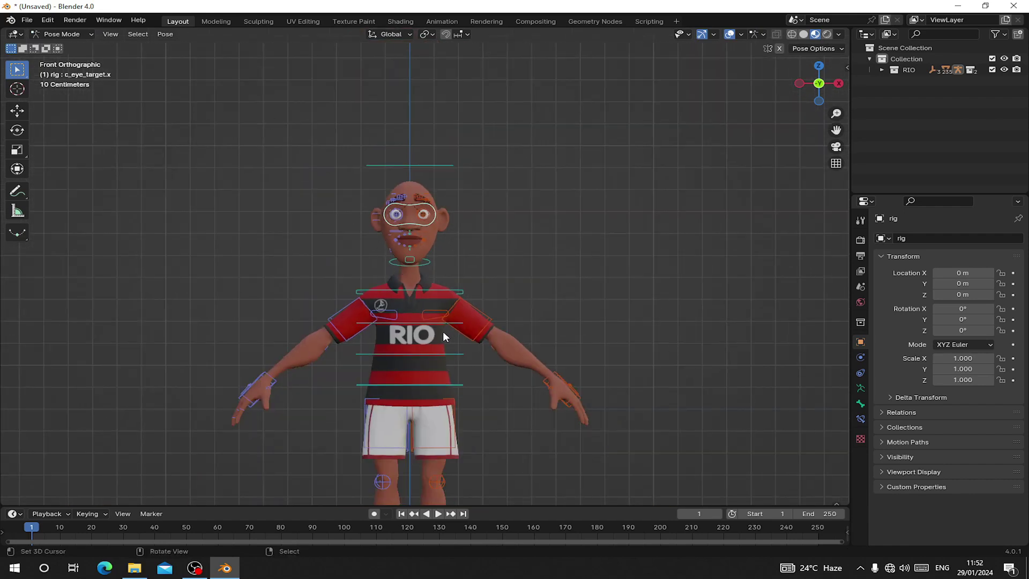
{"action": "mouse_move", "coordinate": [440, 347]}
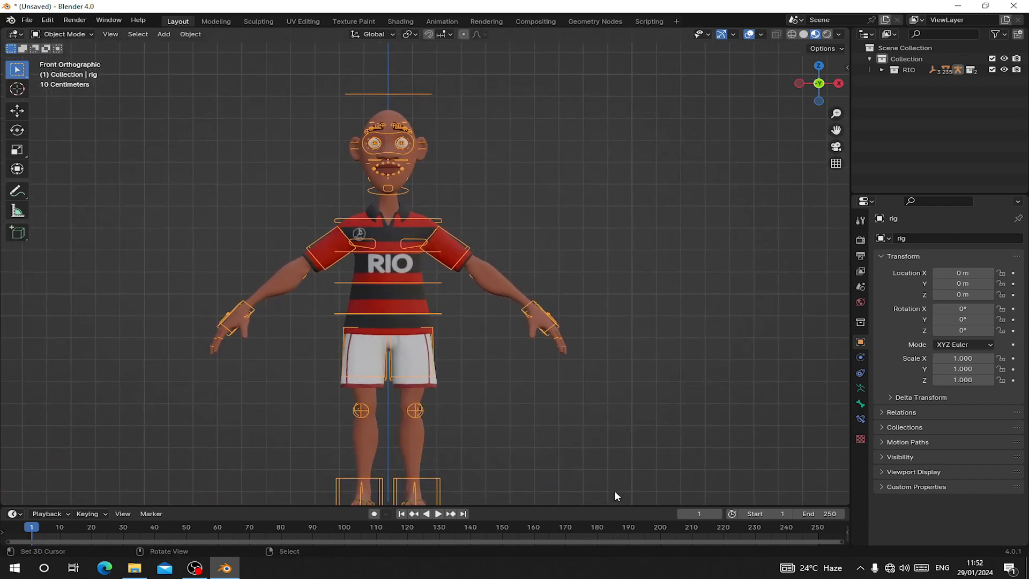
Step: Install the ShapeKey.py add-on from file through Preferences > Add-ons
{"action": "key", "text": "N"}
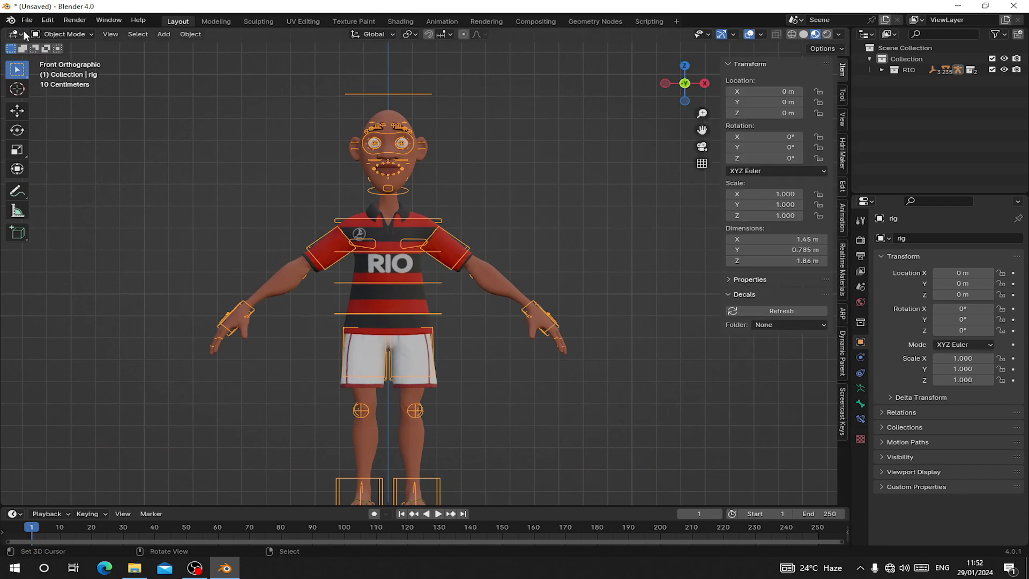
{"action": "left_click", "coordinate": [49, 19]}
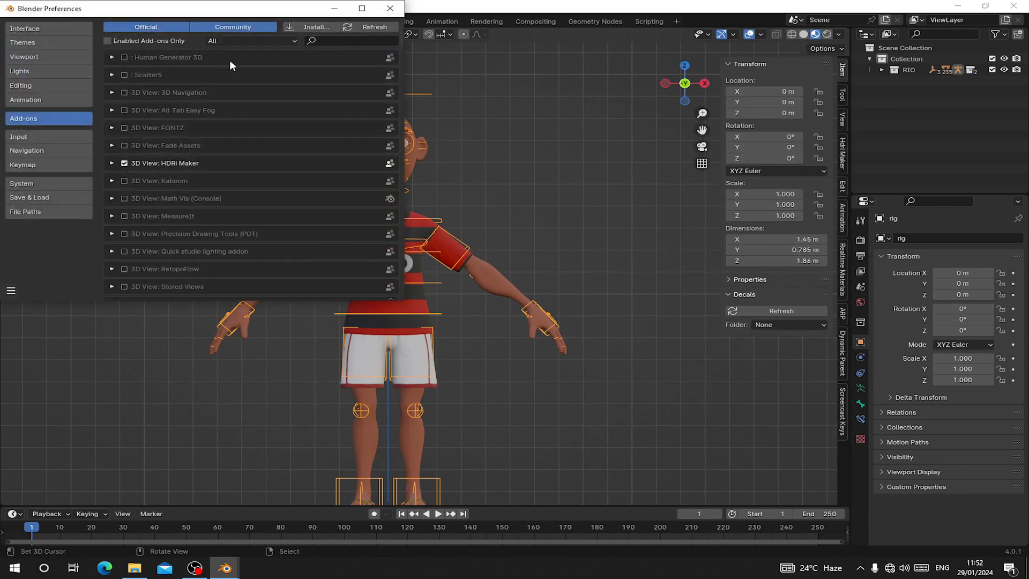
{"action": "left_click", "coordinate": [317, 26]}
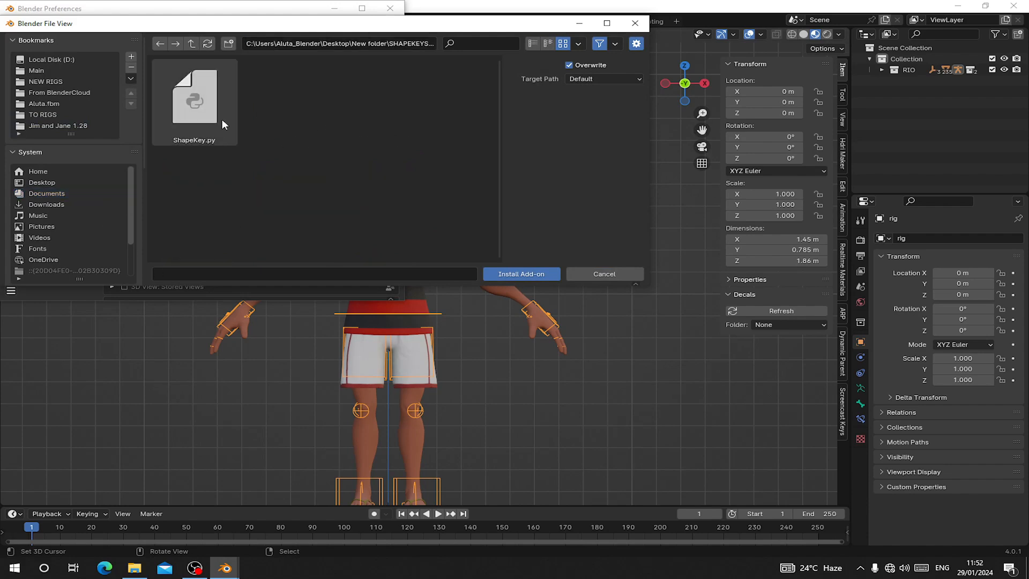
{"action": "left_click", "coordinate": [521, 274]}
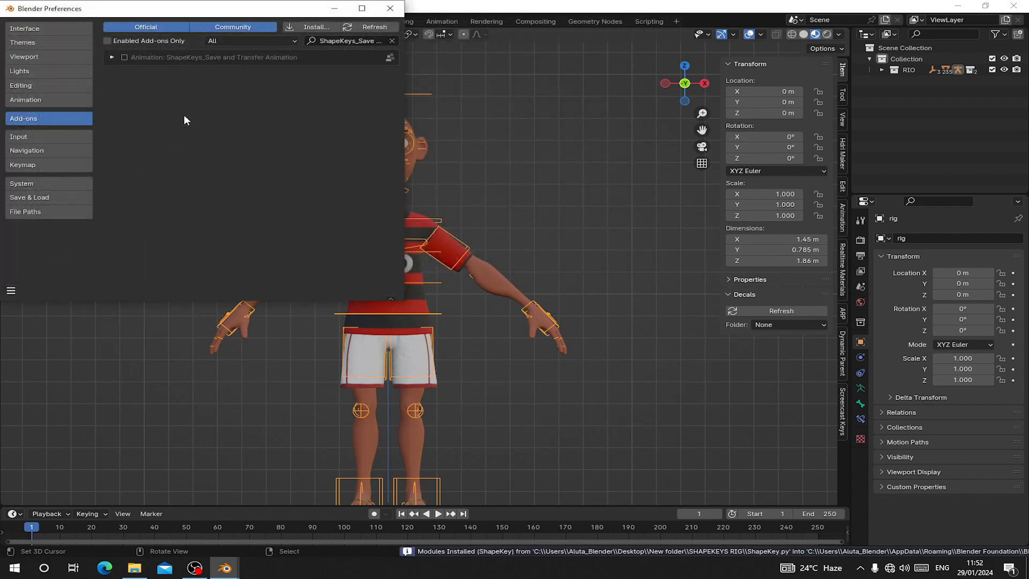
Step: Enable the ShapeKeys Save and Transfer Animation add-on and leave Preferences
{"action": "left_click", "coordinate": [112, 57]}
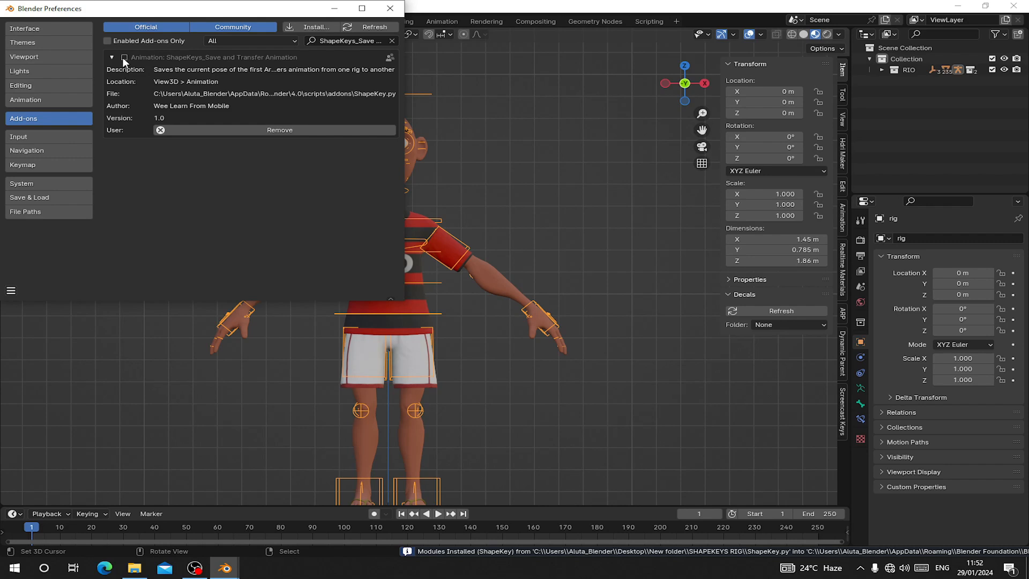
{"action": "left_click", "coordinate": [124, 57]}
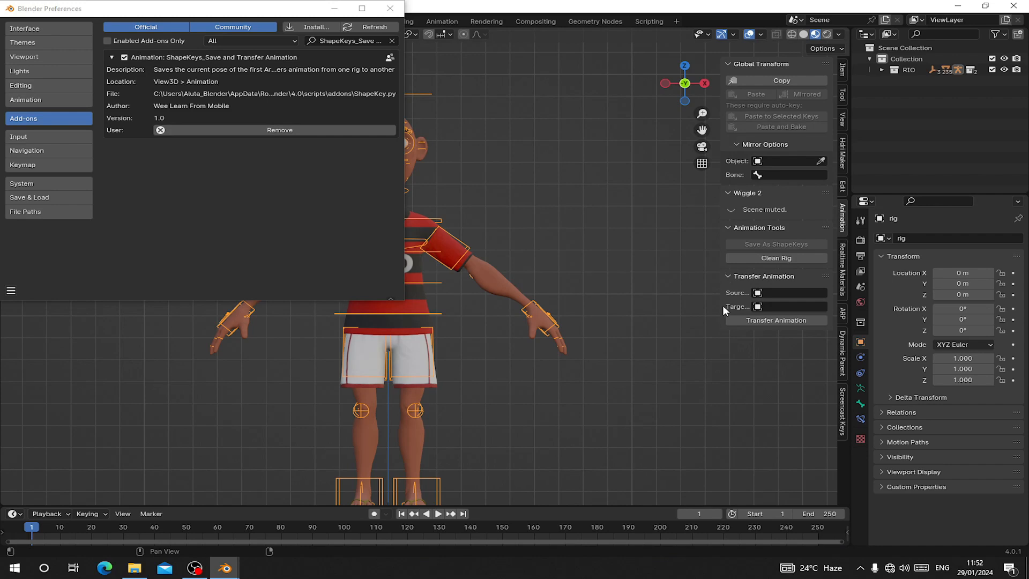
{"action": "mouse_move", "coordinate": [765, 302]}
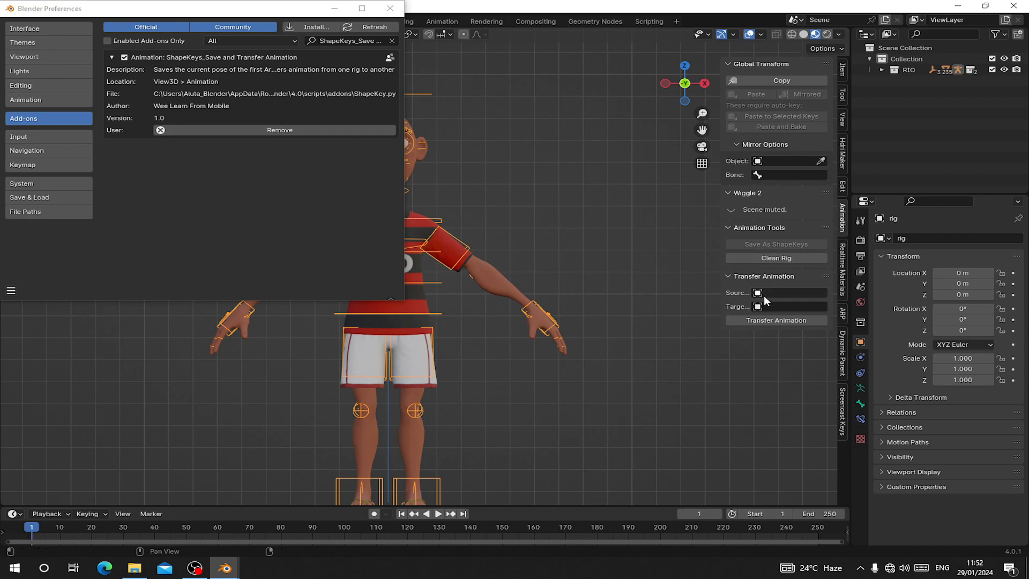
{"action": "mouse_move", "coordinate": [266, 121]}
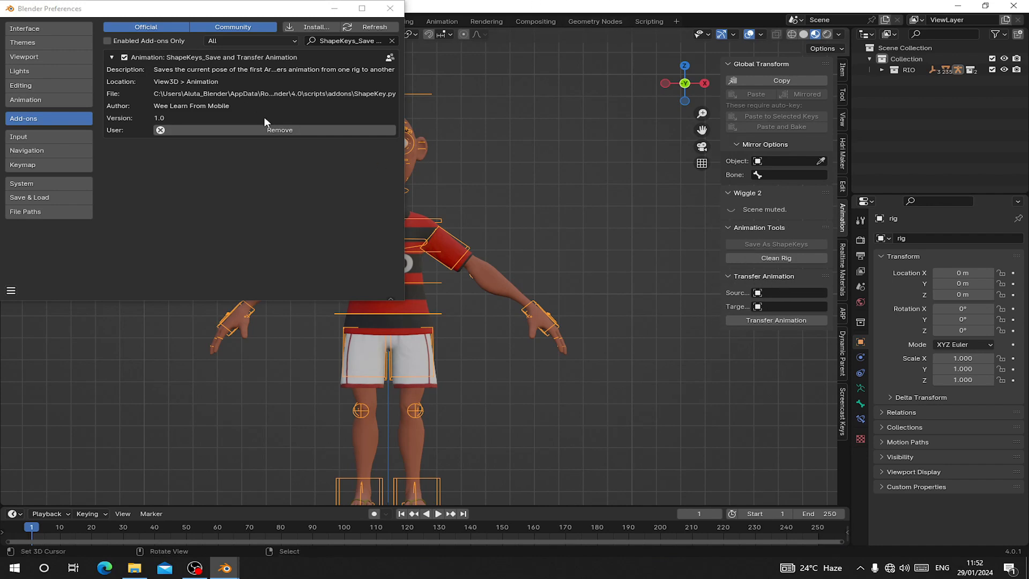
{"action": "left_click", "coordinate": [390, 8]}
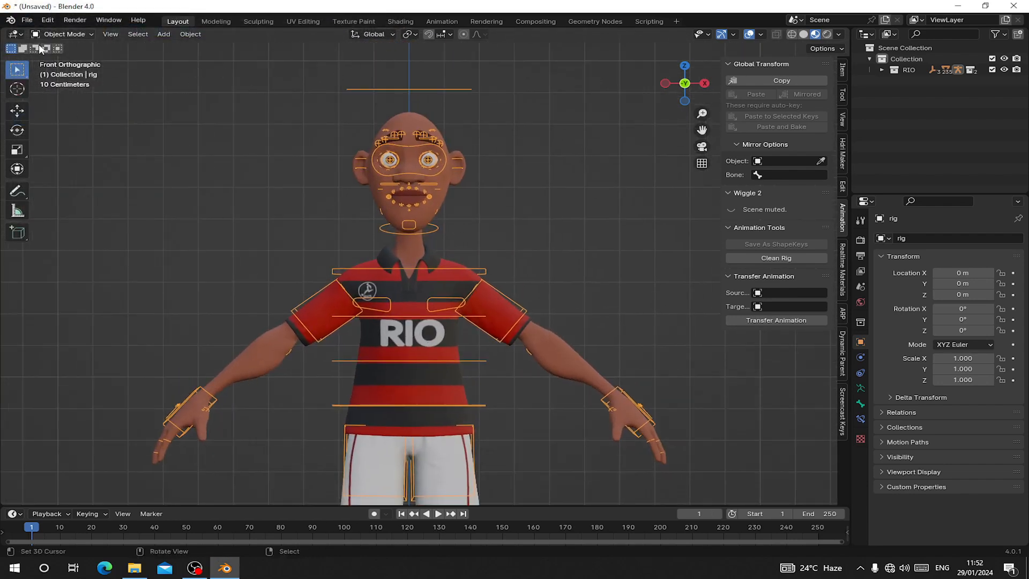
Step: Link the Auto Rig Pro collection from 52+ SHAPEKEYS.blend into the scene
{"action": "left_click", "coordinate": [47, 20]}
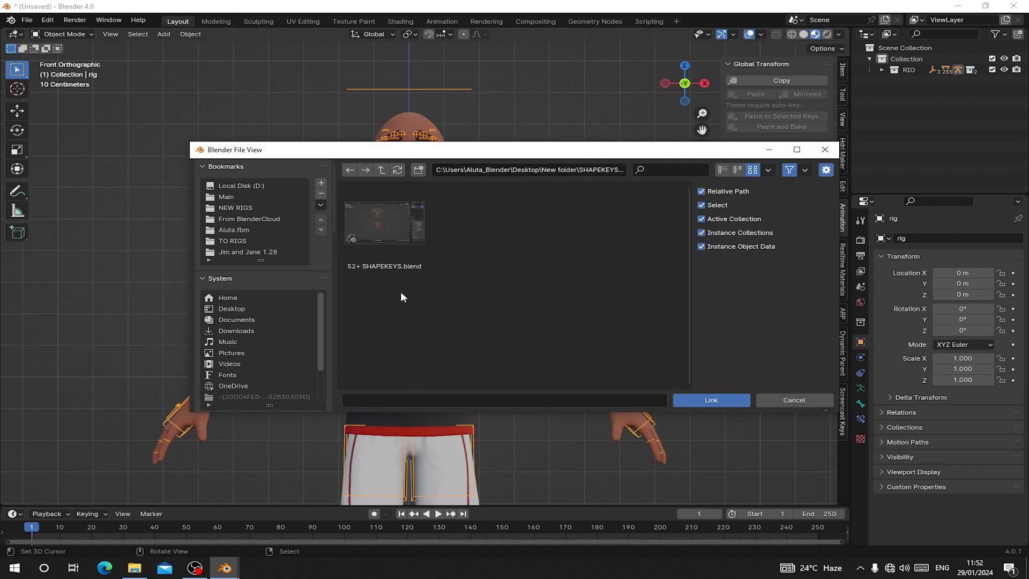
{"action": "mouse_move", "coordinate": [373, 250]}
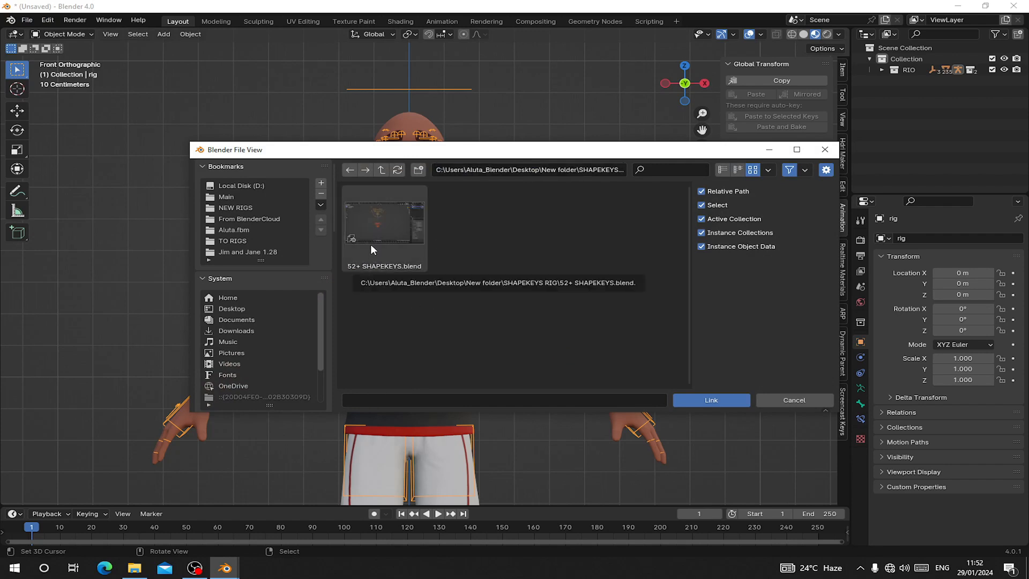
{"action": "double_click", "coordinate": [384, 227]}
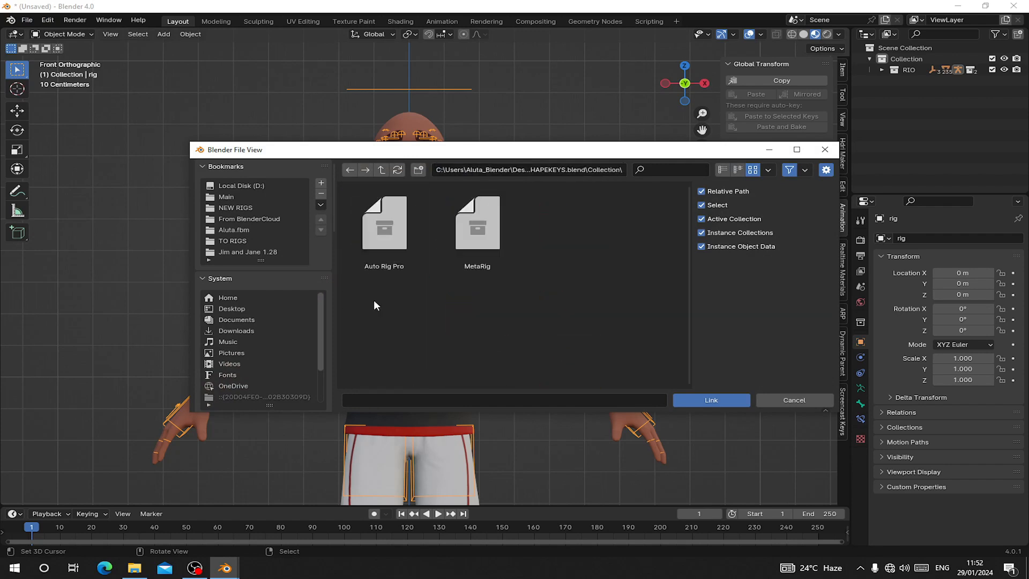
{"action": "mouse_move", "coordinate": [380, 295]}
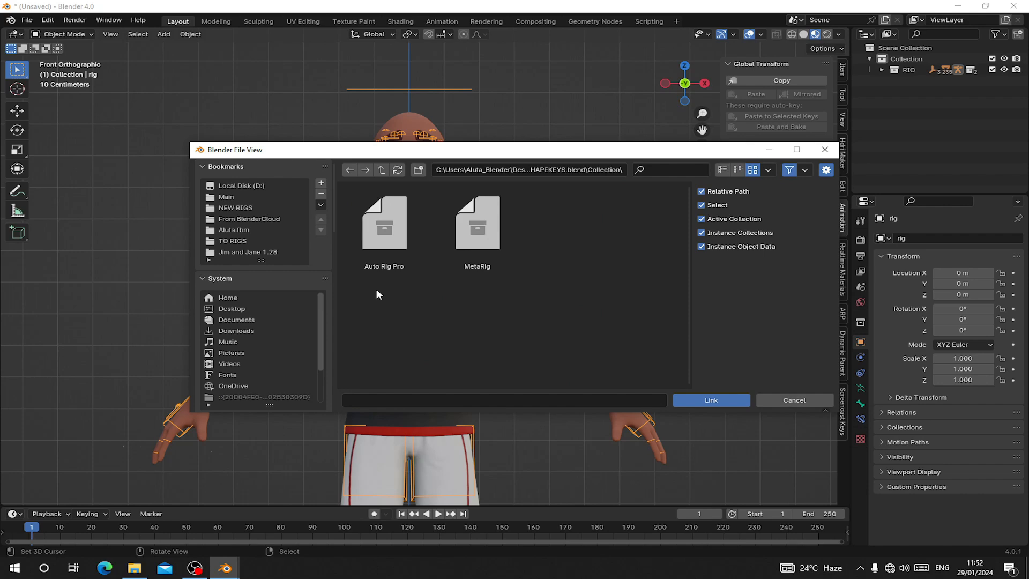
{"action": "left_click", "coordinate": [383, 223]}
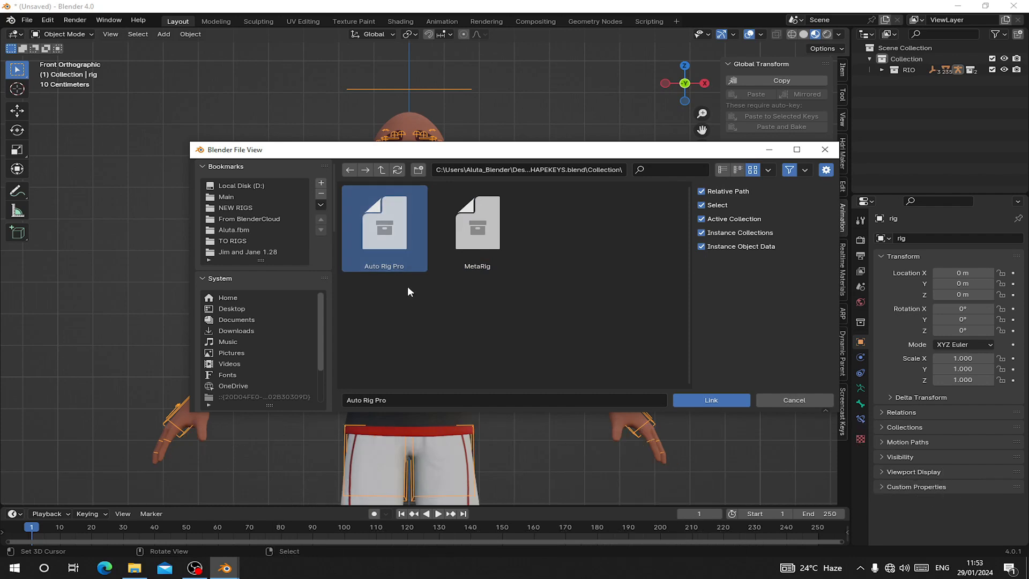
{"action": "mouse_move", "coordinate": [399, 275]}
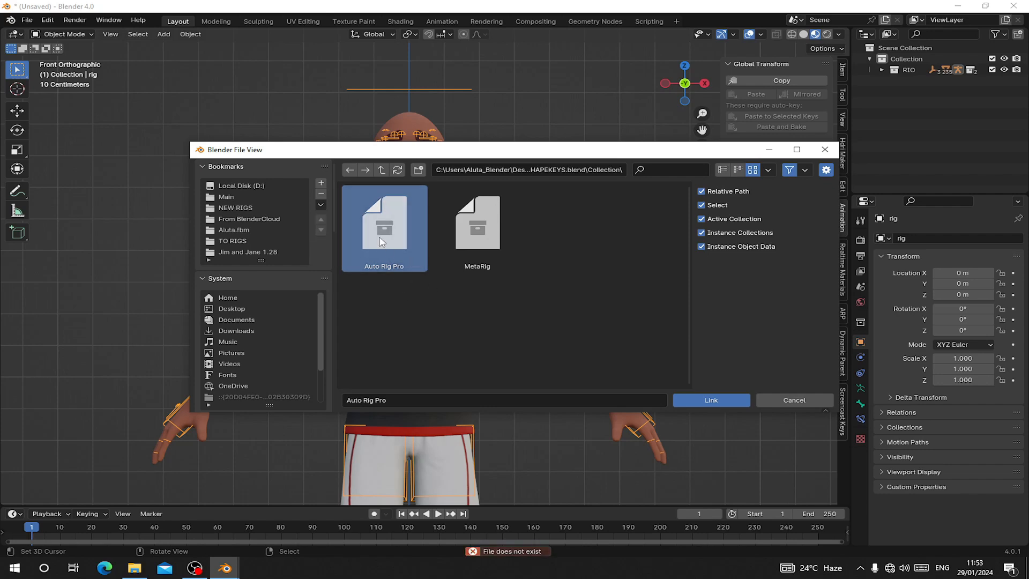
{"action": "left_click", "coordinate": [711, 400]}
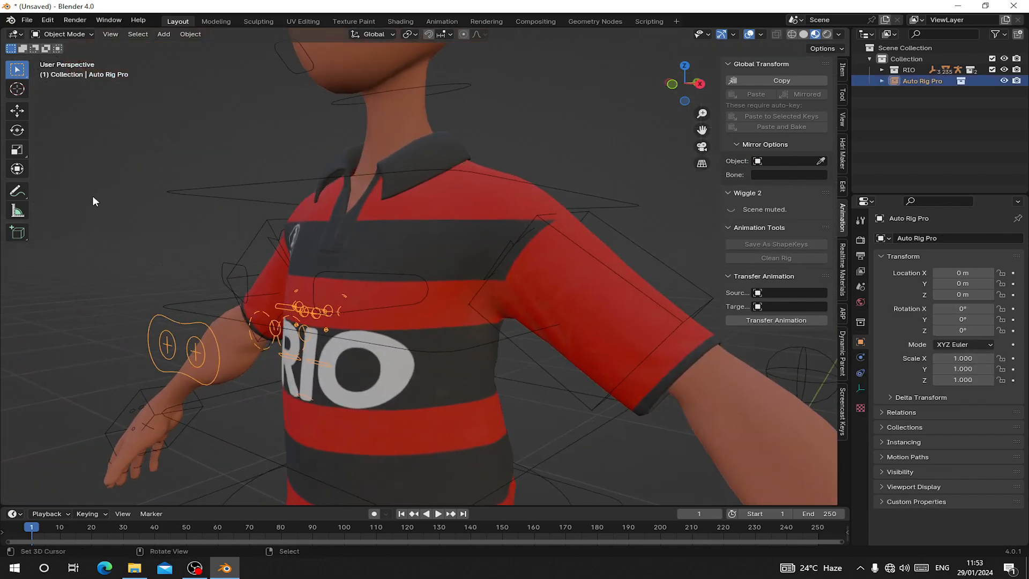
Step: Play the face rig's animation, stop it, and move rig.003 beside the character
{"action": "left_click", "coordinate": [191, 33]}
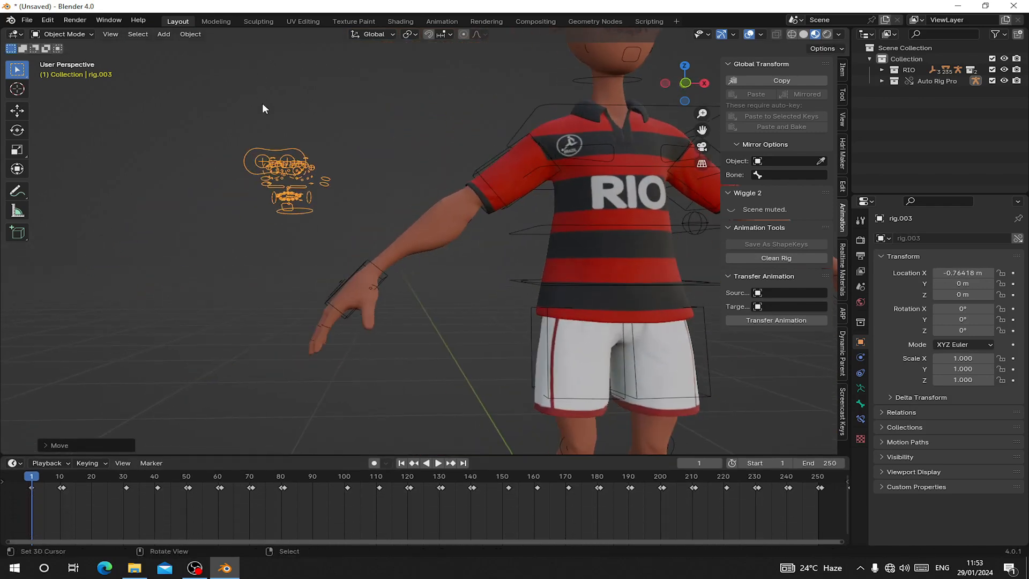
{"action": "left_click", "coordinate": [440, 463]}
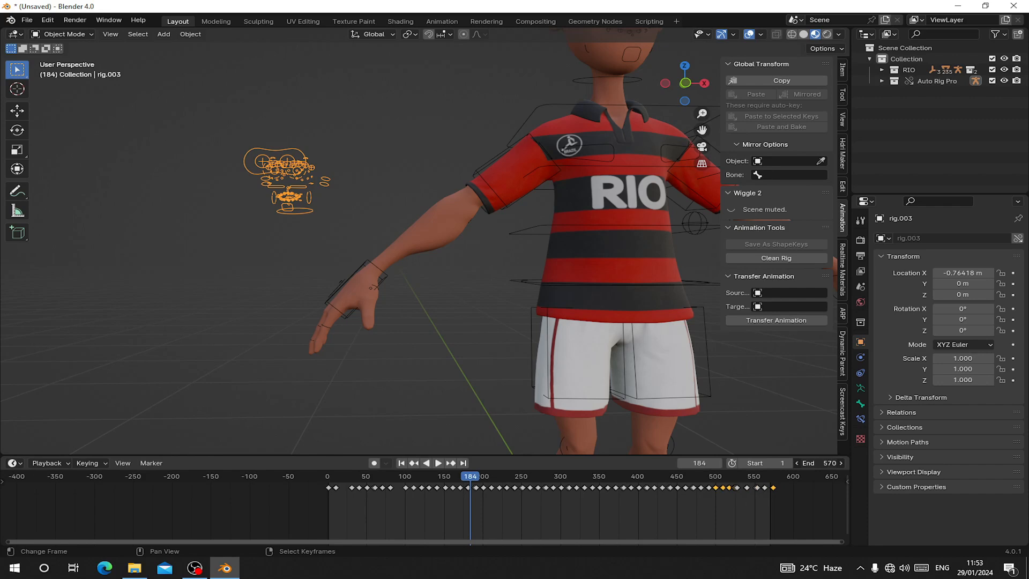
{"action": "left_click", "coordinate": [437, 463]}
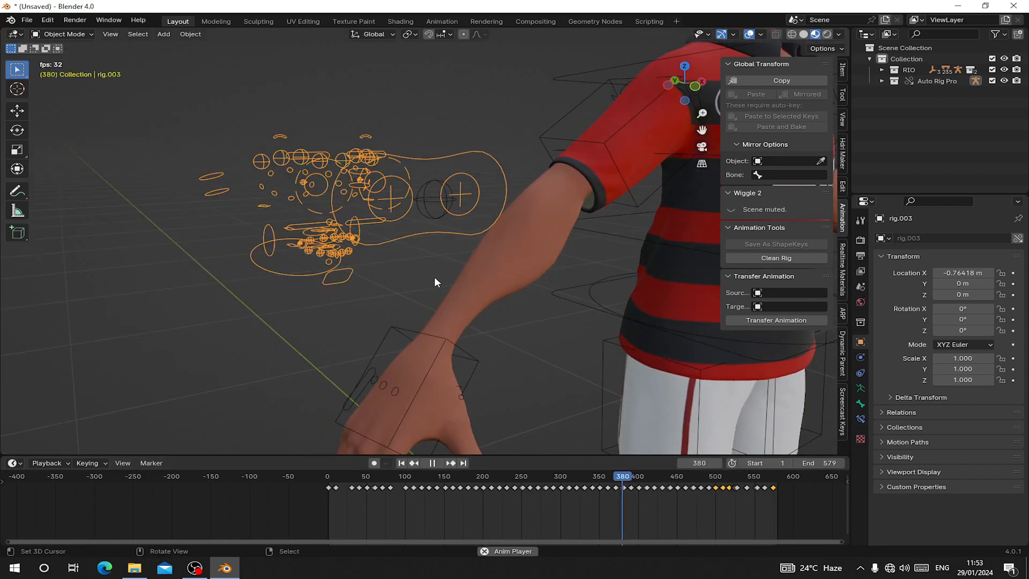
{"action": "left_click", "coordinate": [433, 463]}
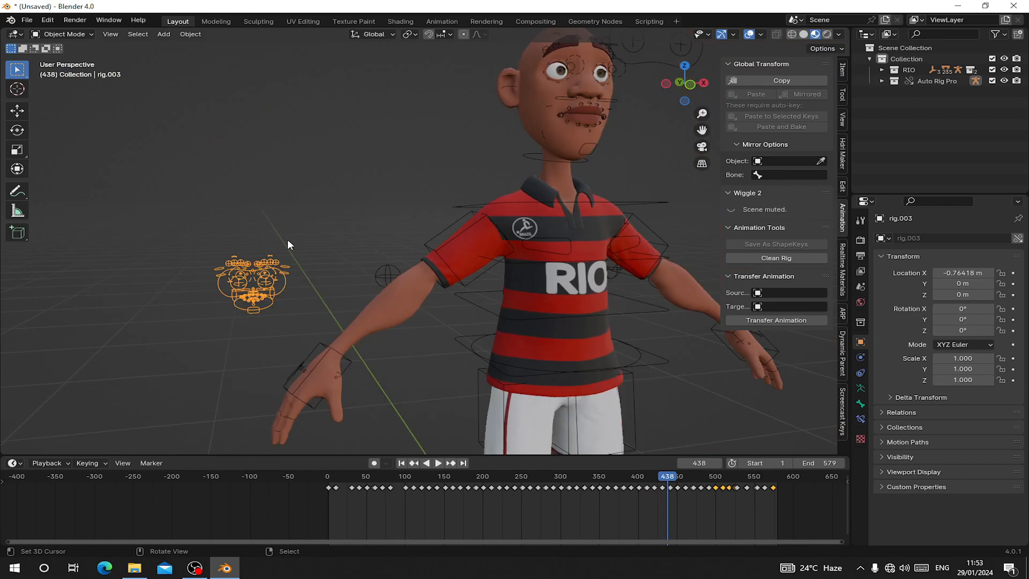
{"action": "left_click_drag", "start_coordinate": [289, 243], "coordinate": [446, 226]}
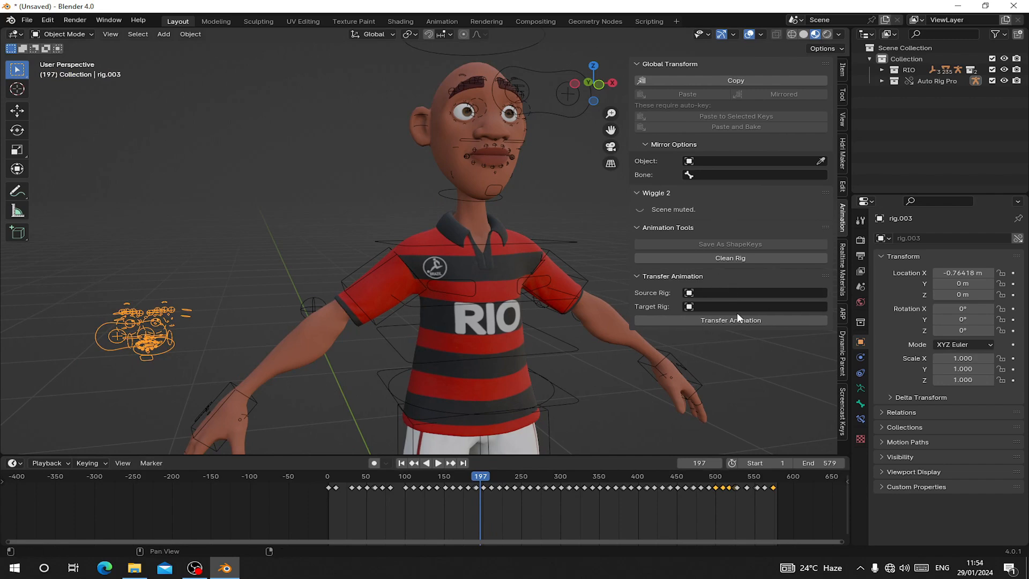
{"action": "mouse_move", "coordinate": [747, 302]}
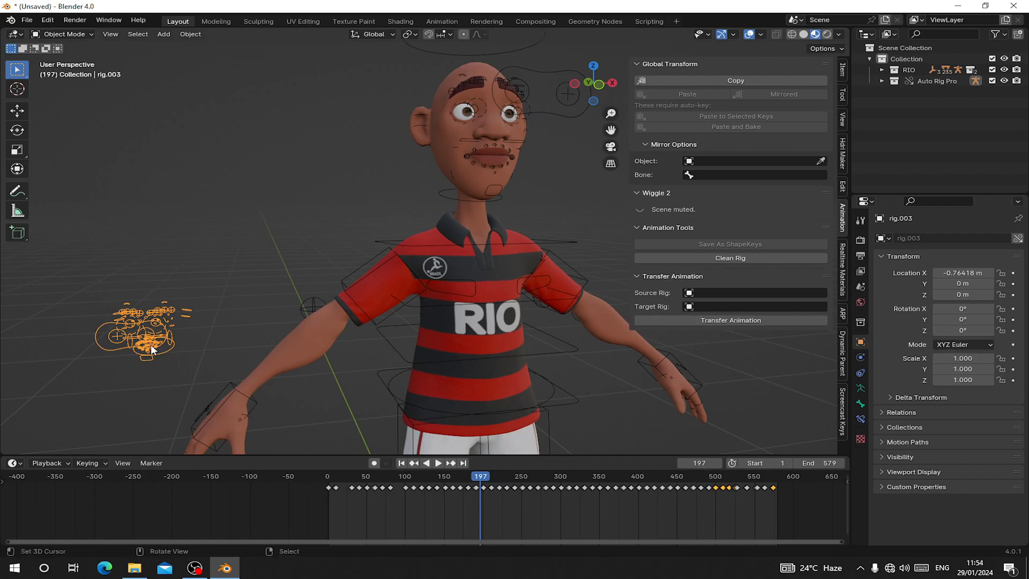
{"action": "mouse_move", "coordinate": [140, 350]}
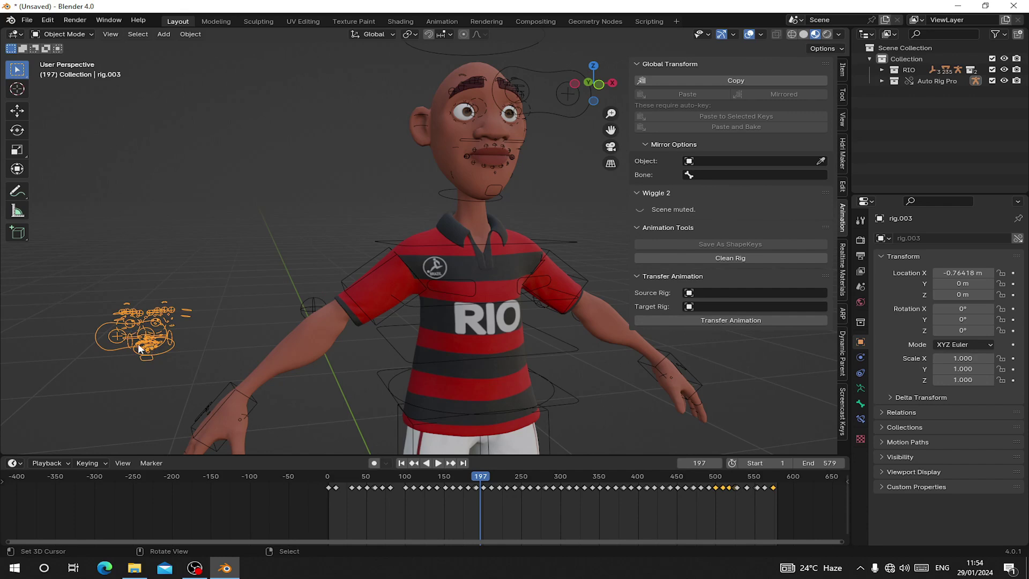
Step: Transfer animation with rig.003 as Source Rig and RIO's rig as Target Rig
{"action": "left_click", "coordinate": [754, 292]}
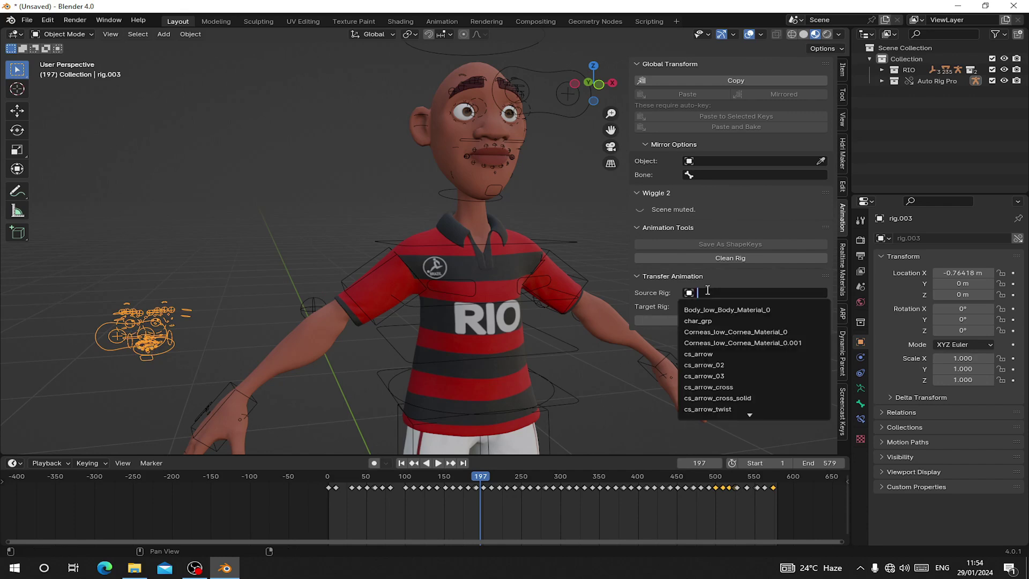
{"action": "type", "text": "rig"}
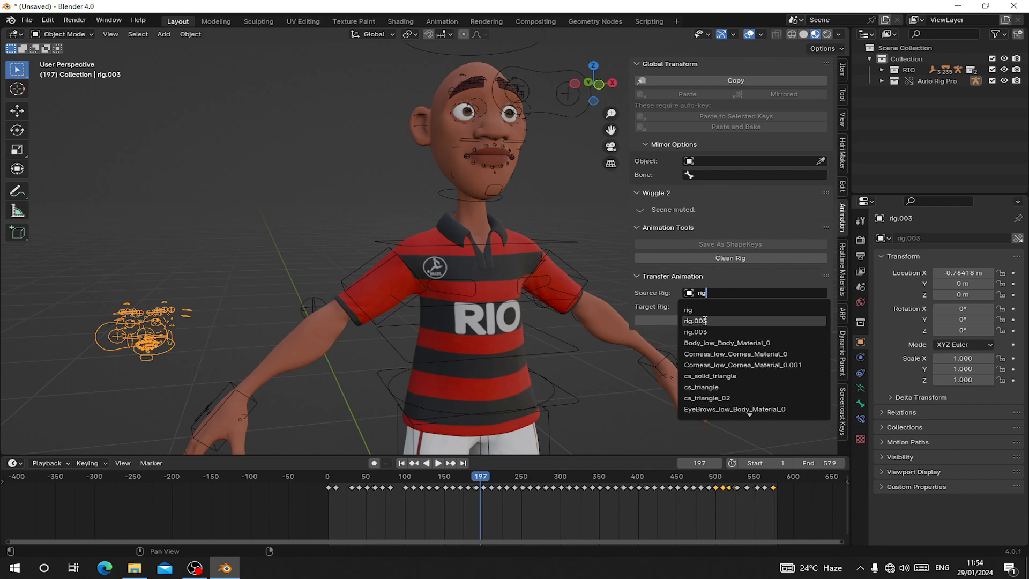
{"action": "left_click", "coordinate": [694, 320]}
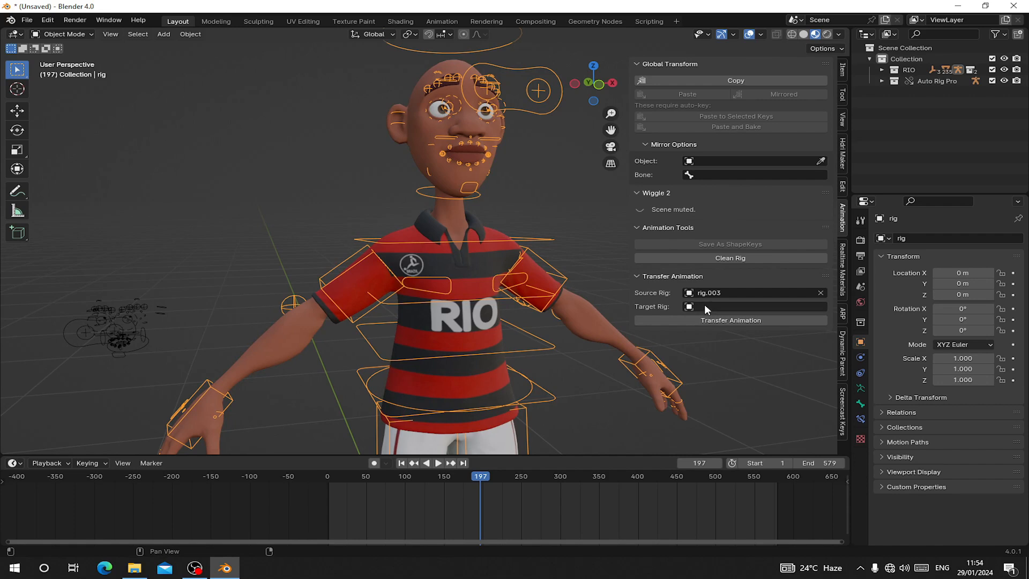
{"action": "left_click", "coordinate": [754, 307]}
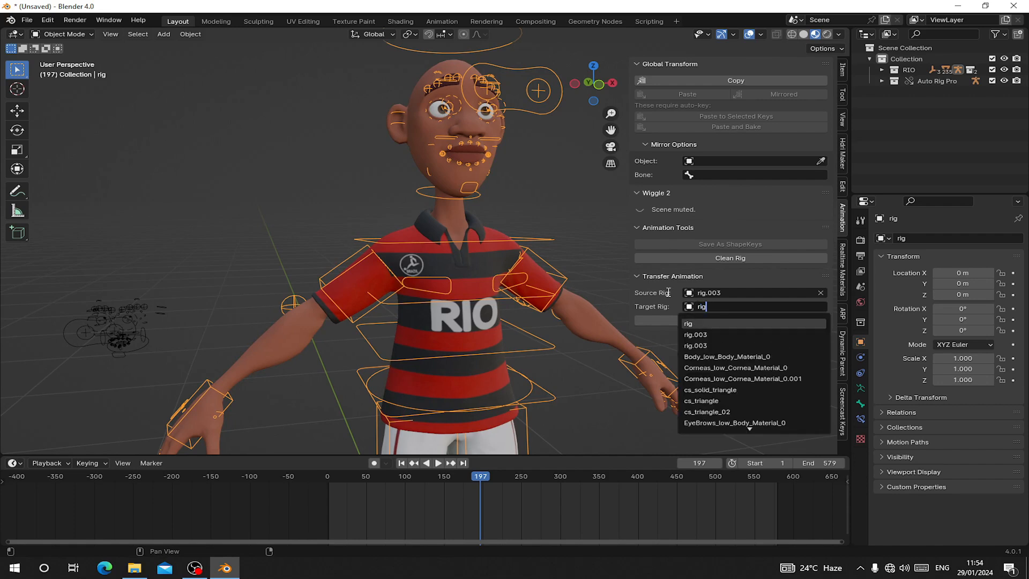
{"action": "left_click", "coordinate": [688, 324]}
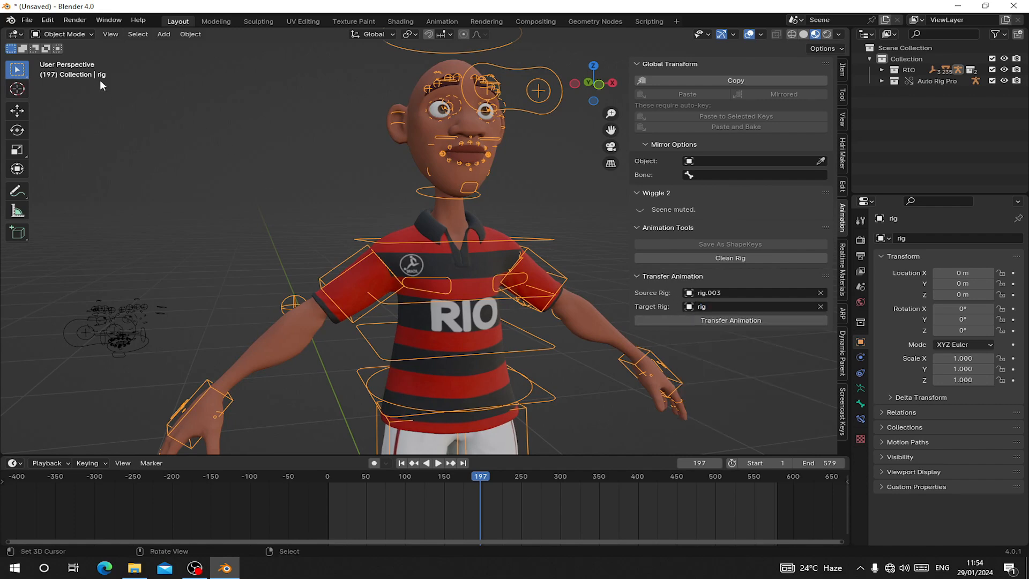
{"action": "left_click", "coordinate": [729, 319]}
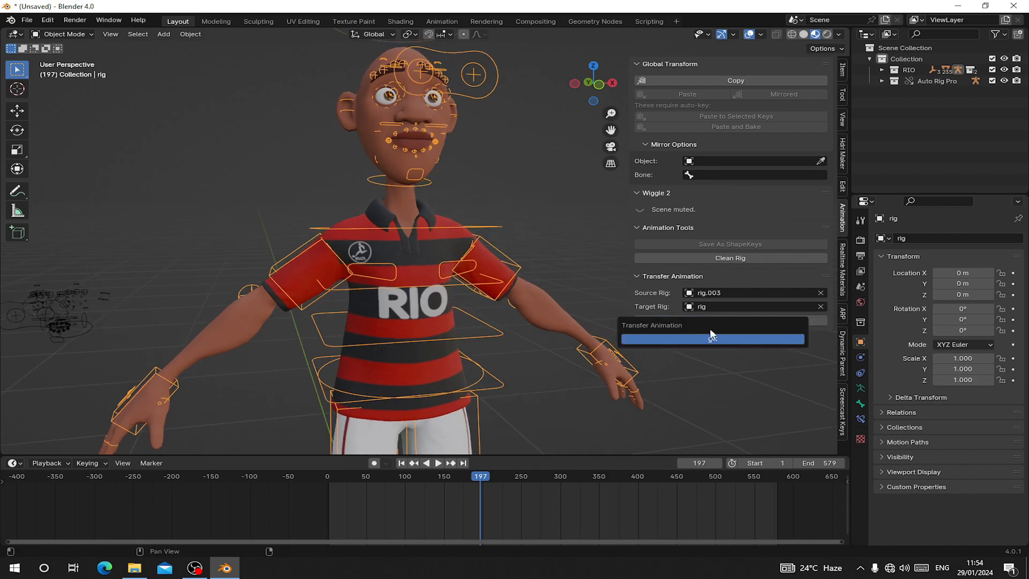
Step: Play back the transferred face animation on RIO's rig, then stop it
{"action": "left_click", "coordinate": [711, 337]}
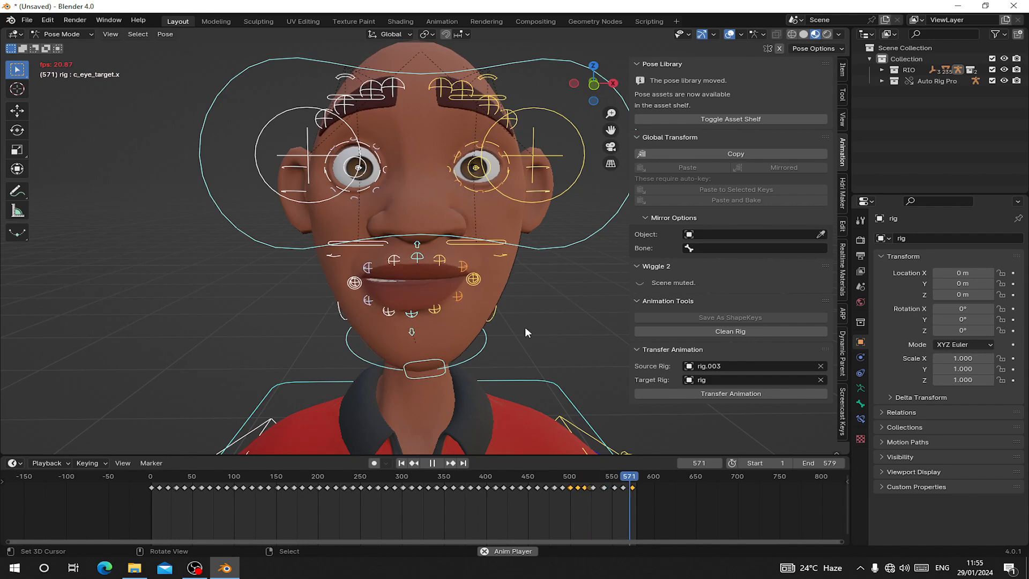
{"action": "left_click", "coordinate": [380, 491]}
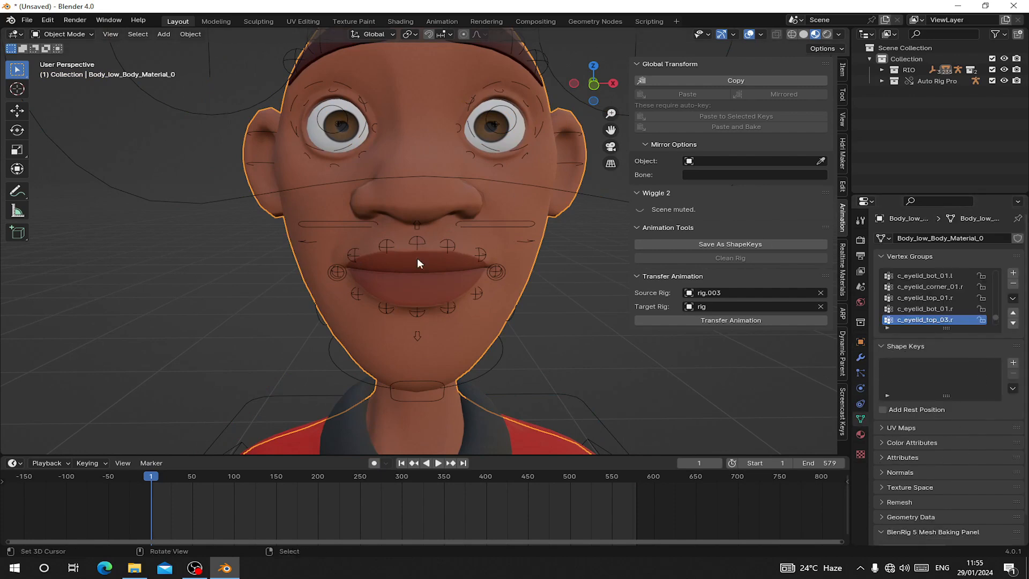
Step: Move the body mesh aside, join it with Ctrl+J, and face the character head-on
{"action": "left_click_drag", "start_coordinate": [420, 262], "coordinate": [273, 279]}
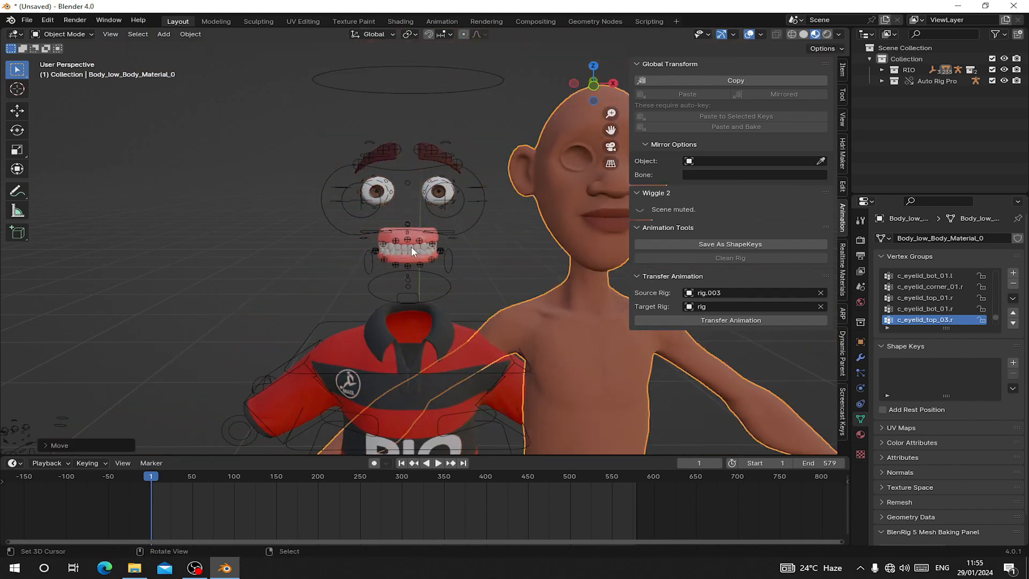
{"action": "left_click_drag", "start_coordinate": [410, 251], "coordinate": [404, 296]}
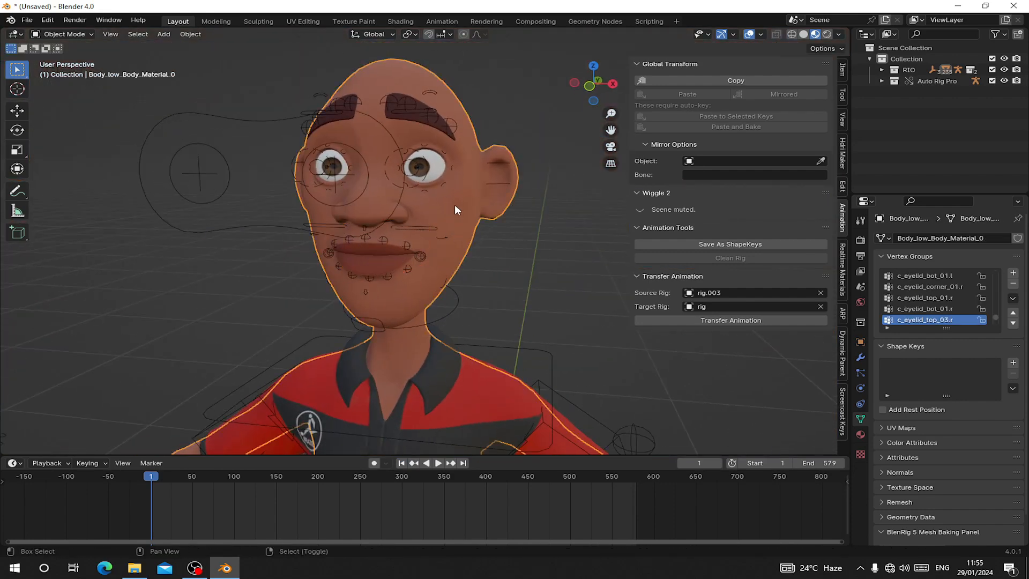
{"action": "key", "text": "Ctrl+J"}
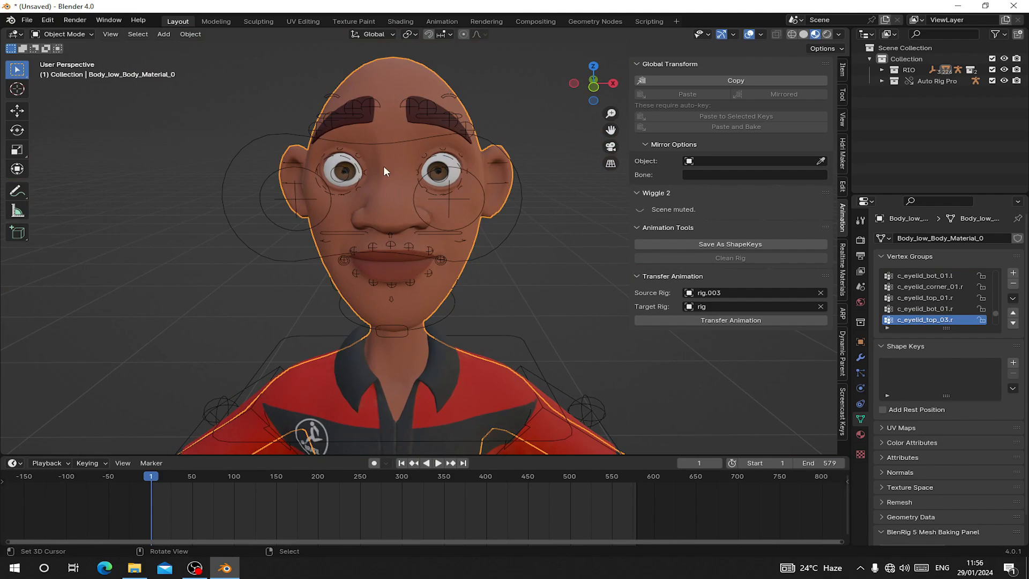
{"action": "left_click_drag", "start_coordinate": [384, 171], "coordinate": [438, 317]}
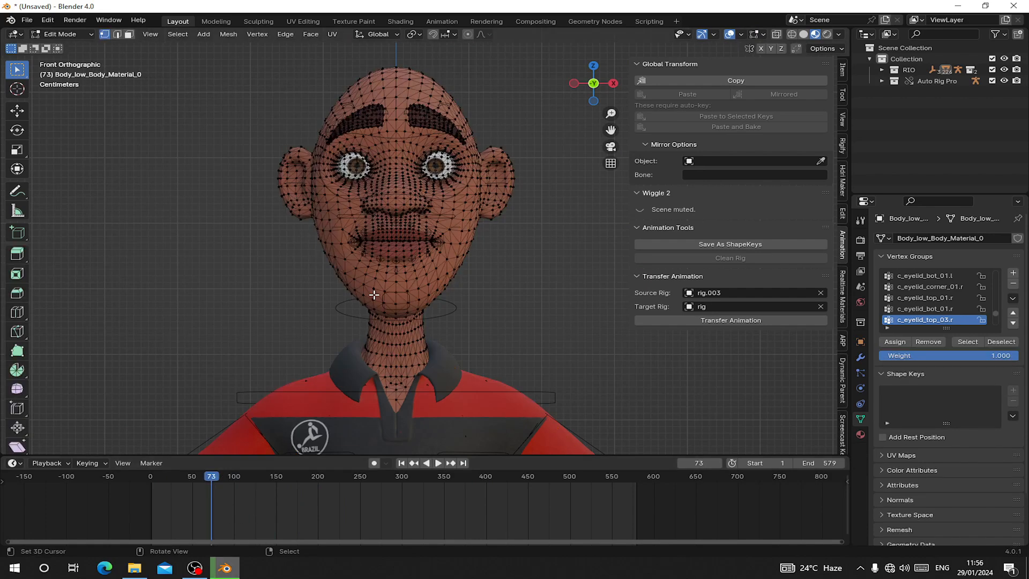
Step: Separate the whole body mesh by loose parts and return to Object Mode
{"action": "key", "text": "A"}
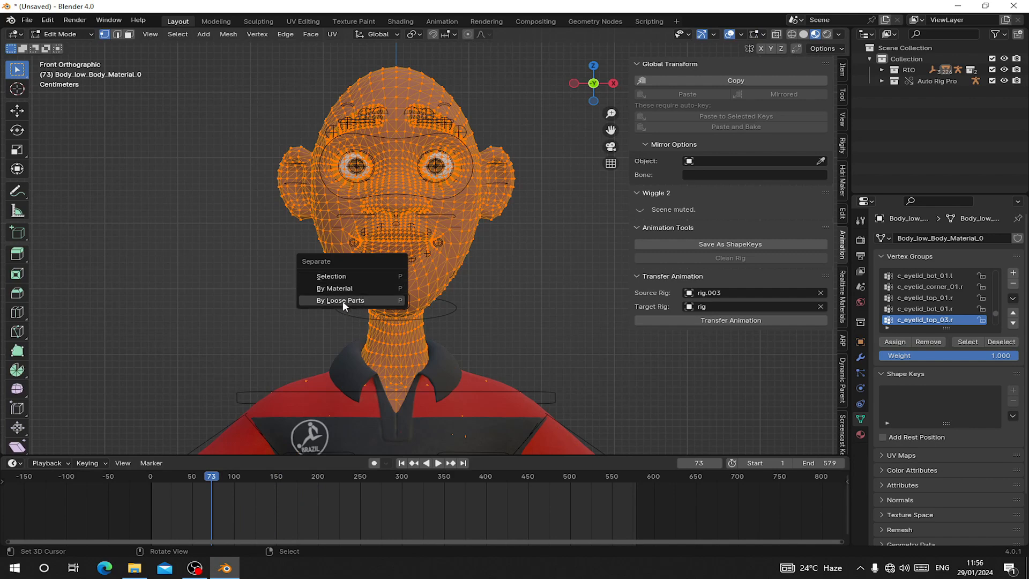
{"action": "left_click", "coordinate": [339, 300]}
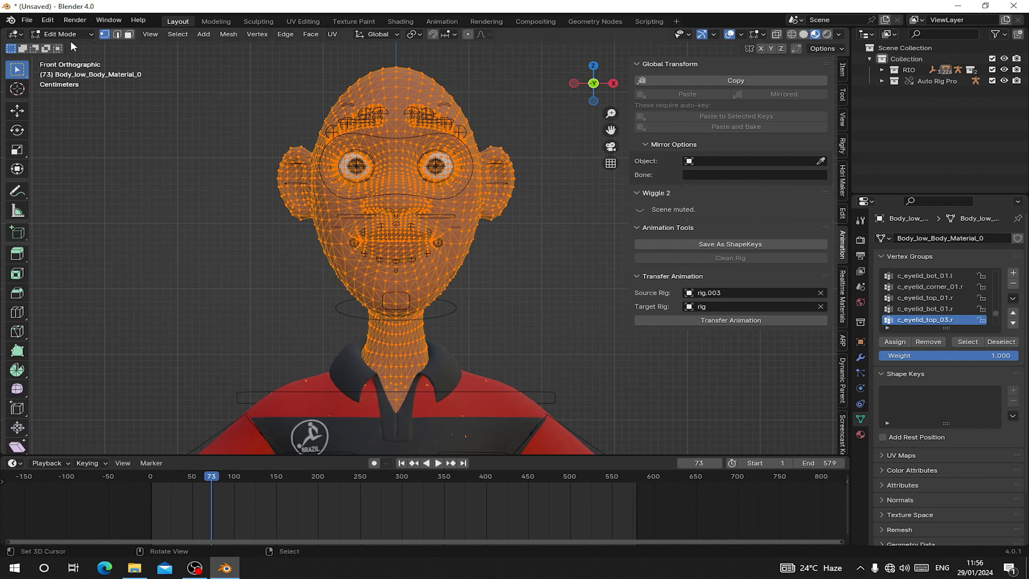
{"action": "key", "text": "Tab"}
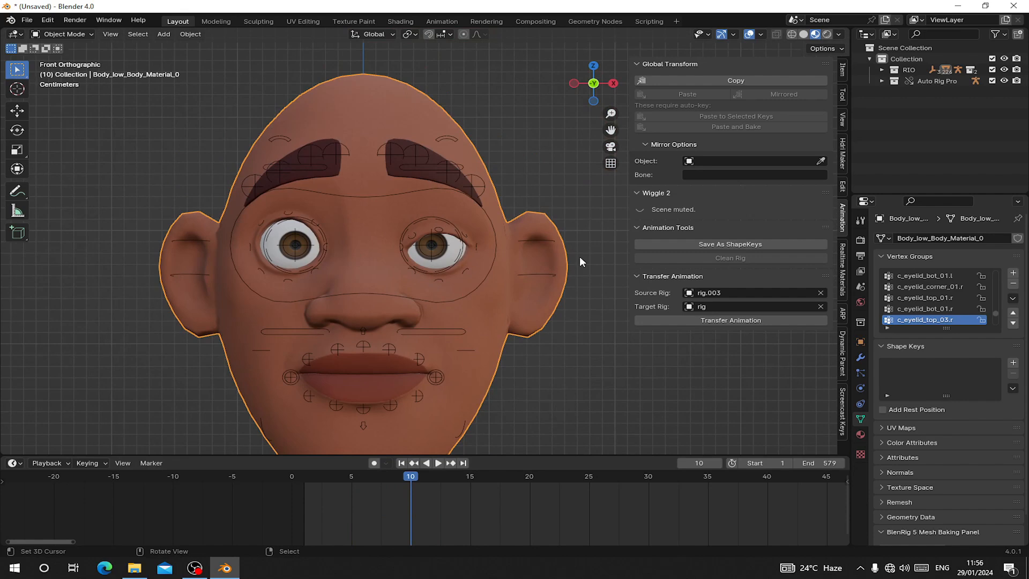
Step: Save the current pose as shape key 'eye close l', reselect Basis and advance the frame
{"action": "left_click", "coordinate": [729, 244]}
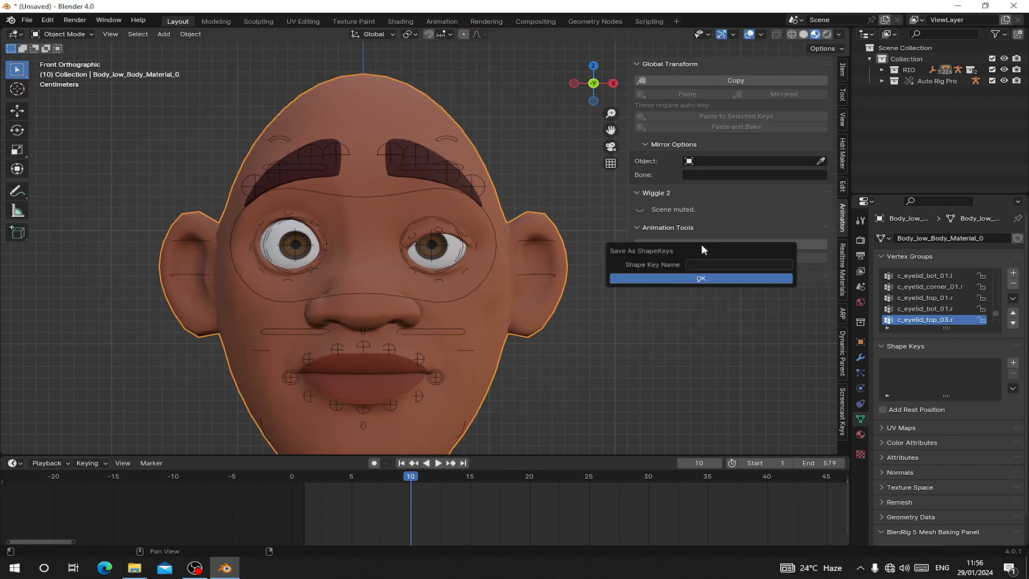
{"action": "left_click", "coordinate": [739, 264]}
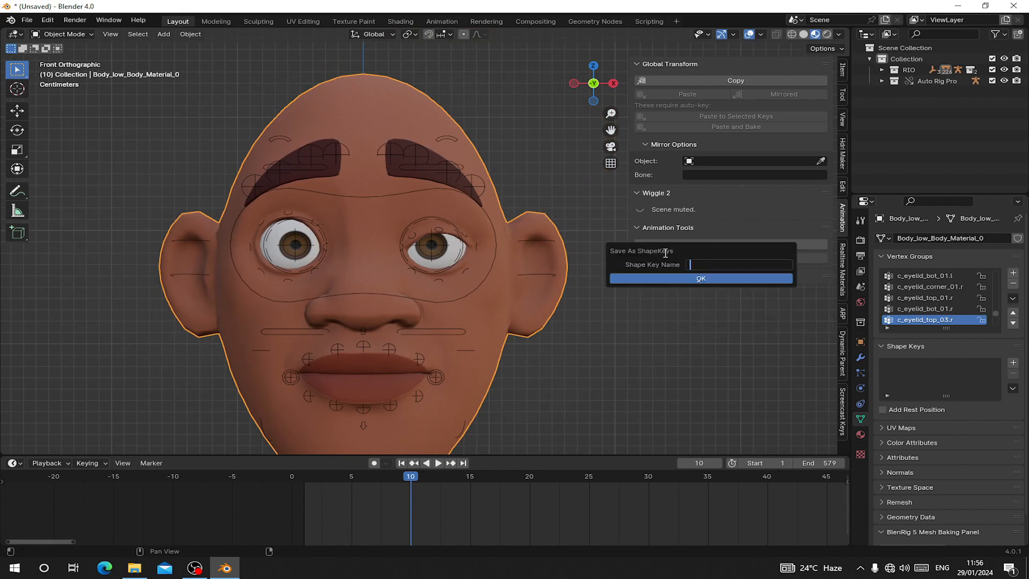
{"action": "type", "text": "eye close l"}
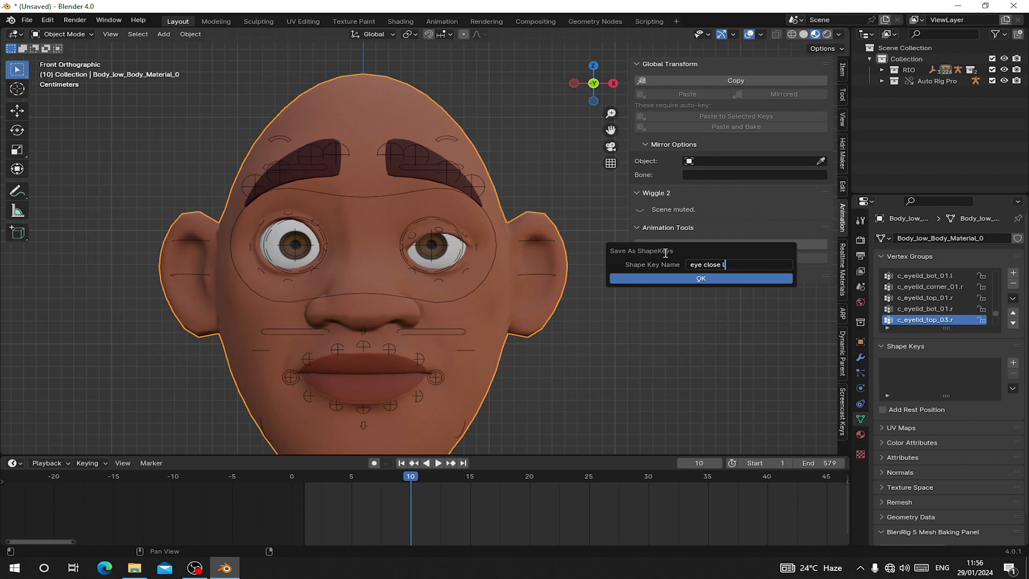
{"action": "left_click", "coordinate": [701, 278]}
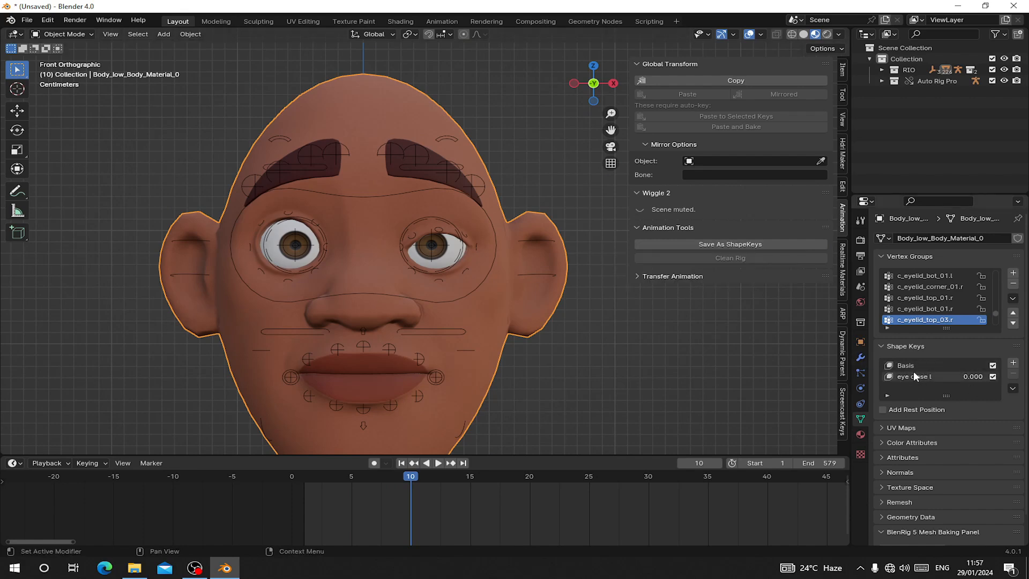
{"action": "left_click", "coordinate": [904, 364]}
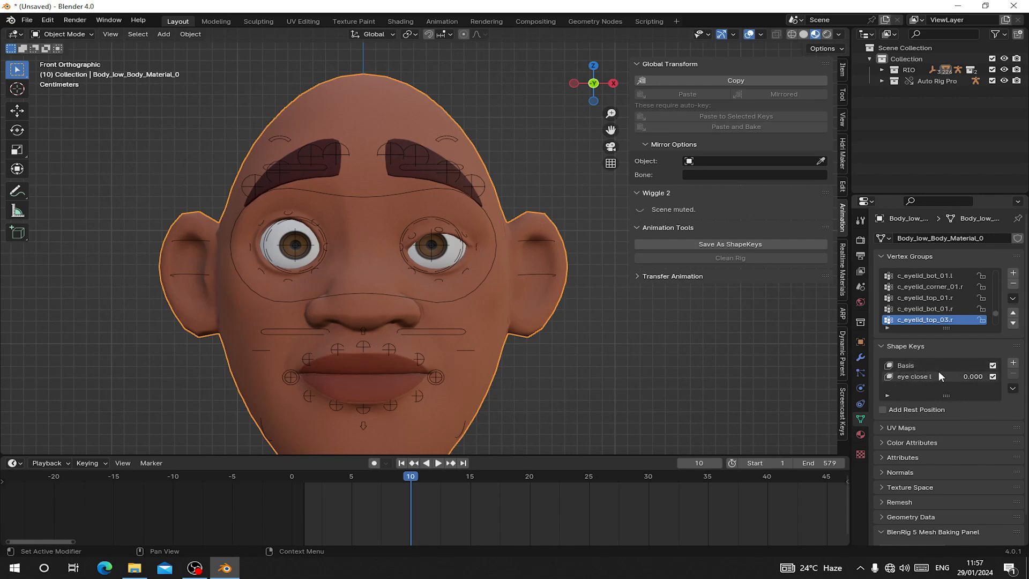
{"action": "left_click", "coordinate": [904, 365]}
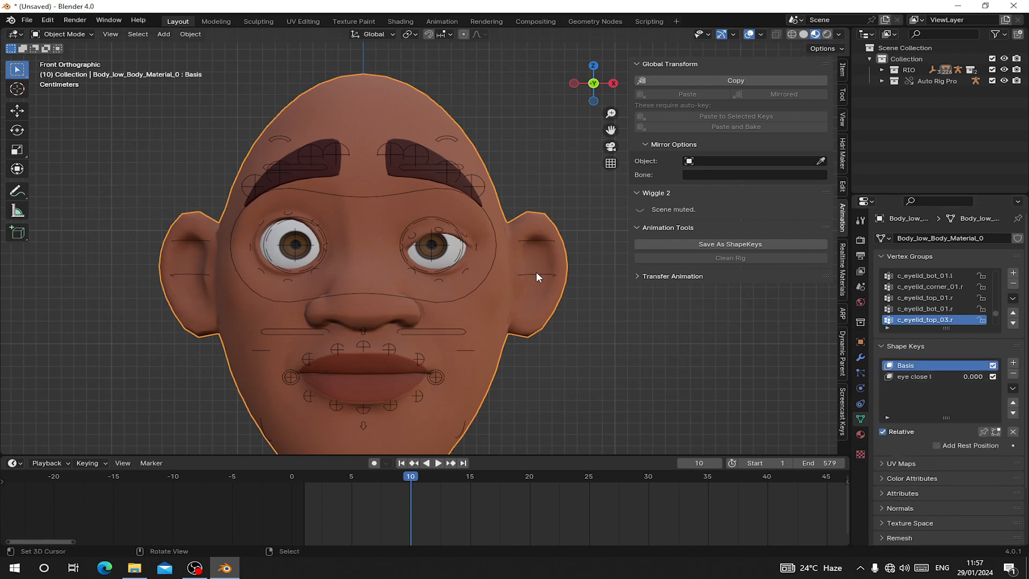
{"action": "left_click", "coordinate": [913, 376]}
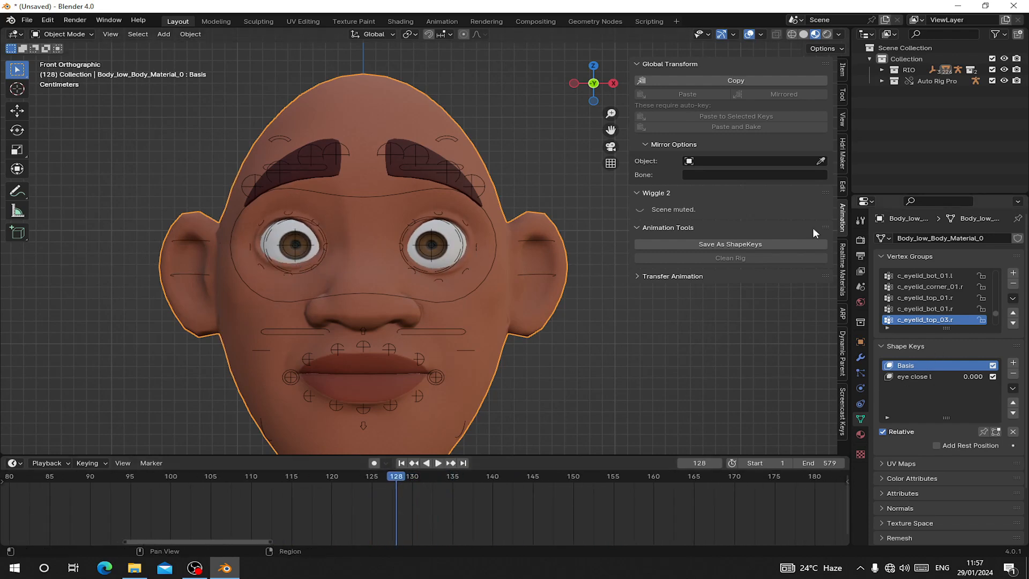
Step: Save the 'lid up' and 'jaw left' poses as shape keys from later frames
{"action": "left_click", "coordinate": [729, 244]}
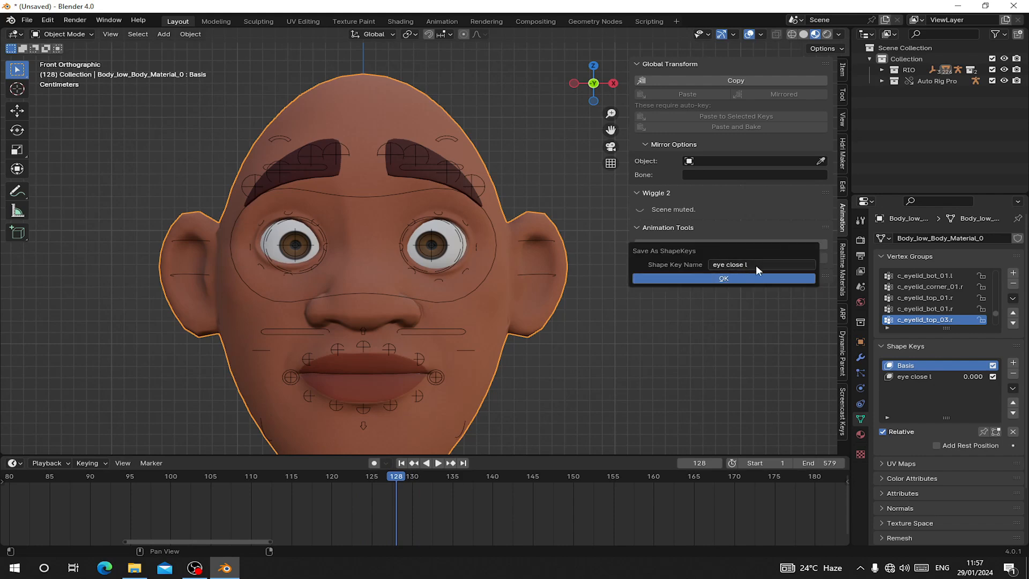
{"action": "type", "text": "lid up"}
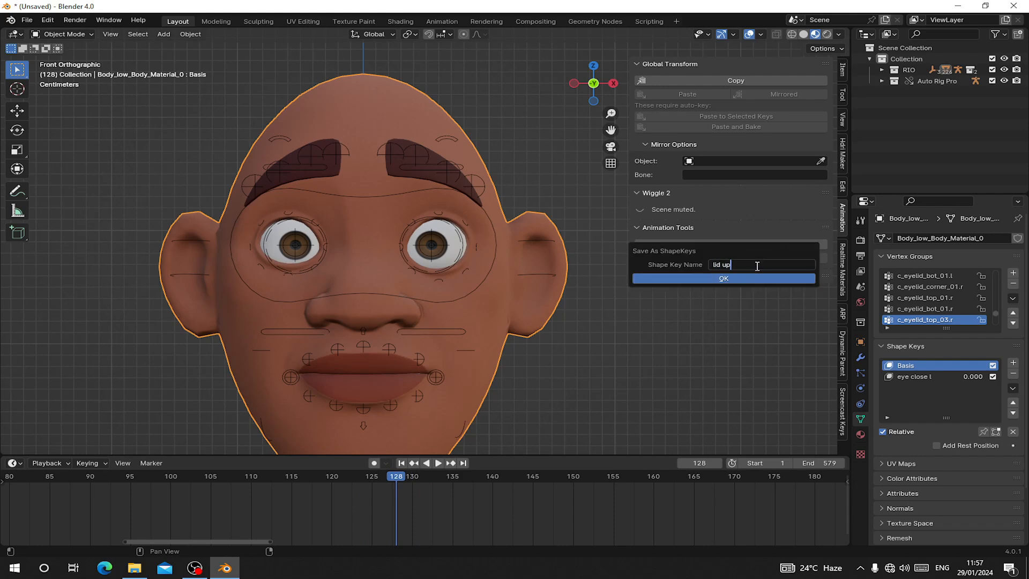
{"action": "left_click", "coordinate": [722, 278]}
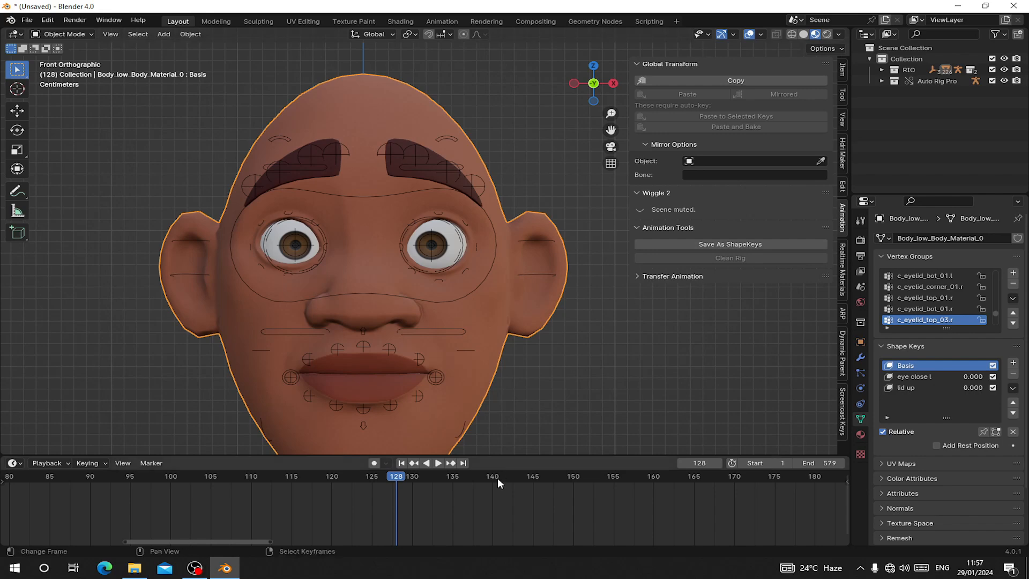
{"action": "left_click", "coordinate": [440, 463]}
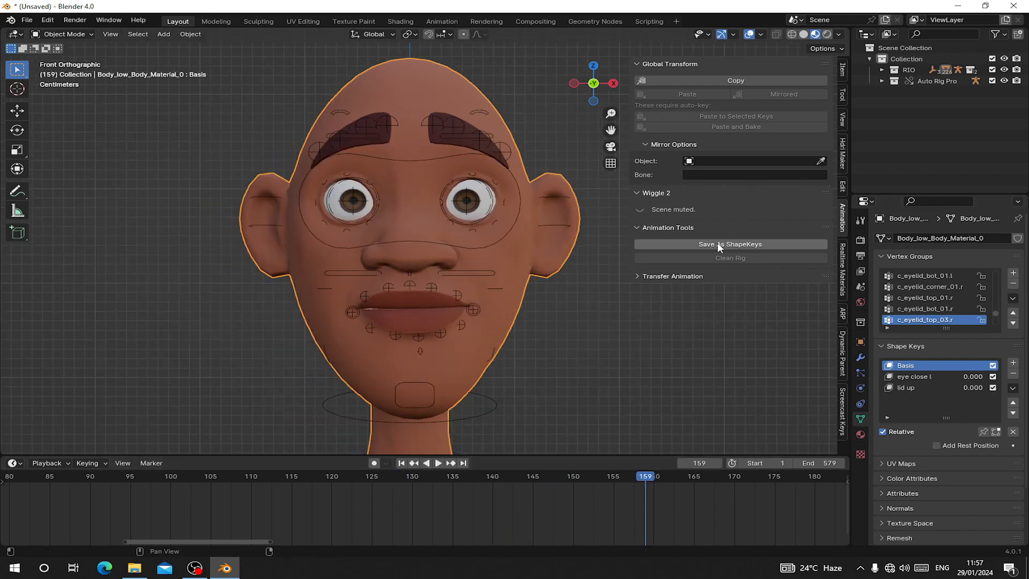
{"action": "left_click", "coordinate": [729, 244]}
{"action": "type", "text": "jaw left"}
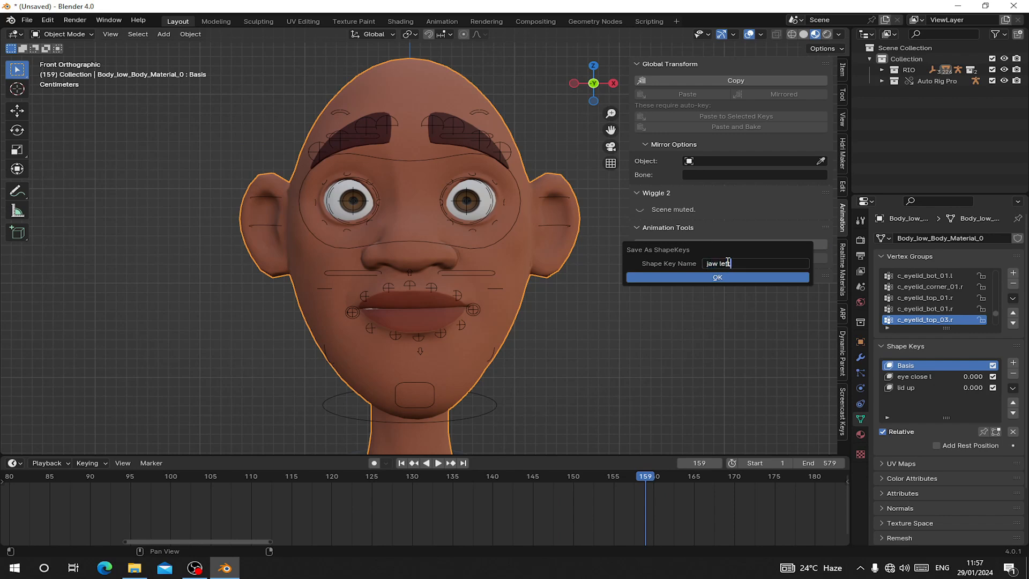
{"action": "left_click", "coordinate": [717, 277]}
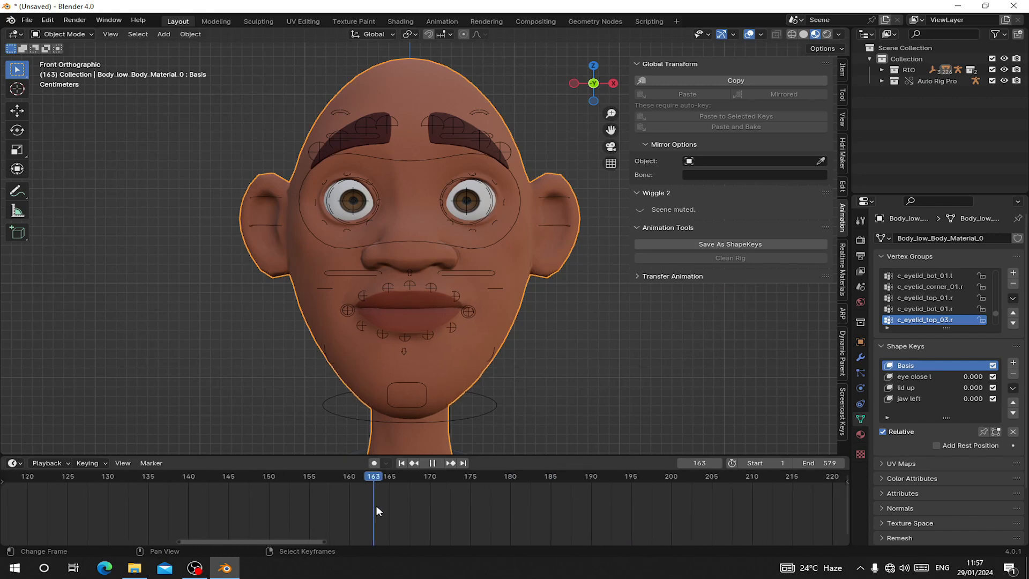
Step: Save the sideways jaw pose as shape key 'jaw right' and step to later frames
{"action": "left_click", "coordinate": [730, 244]}
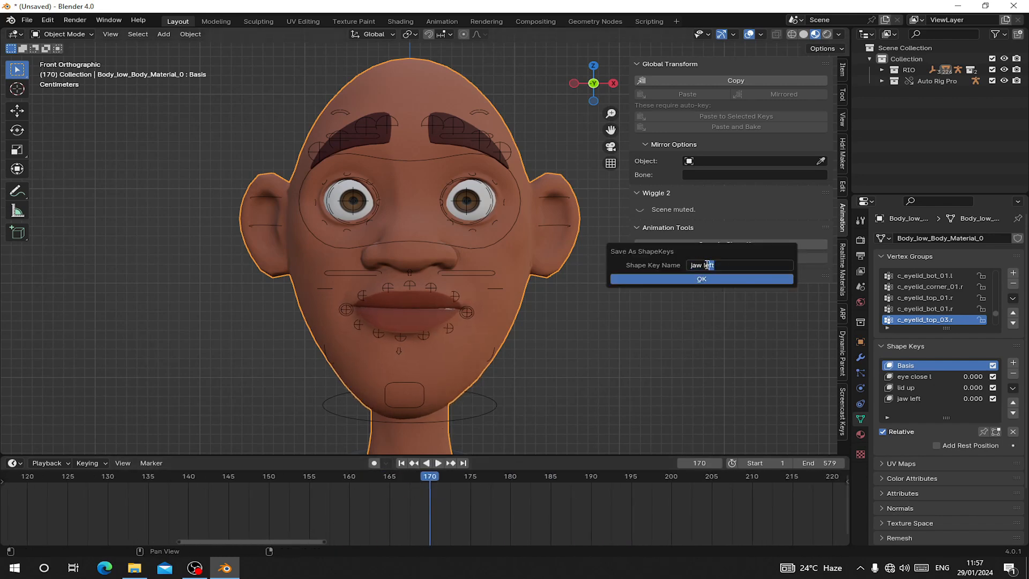
{"action": "type", "text": "jaw right"}
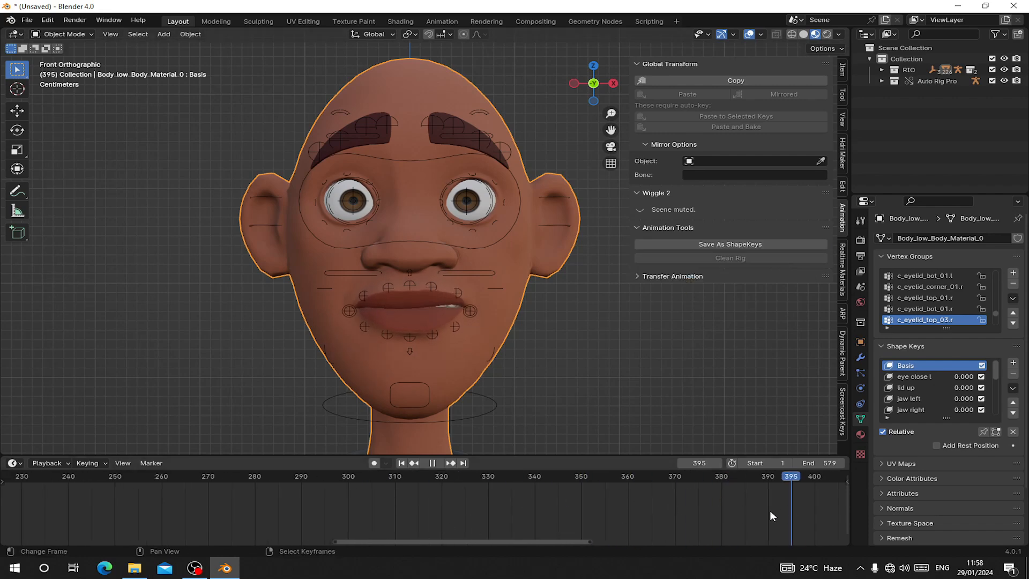
{"action": "left_click", "coordinate": [730, 244]}
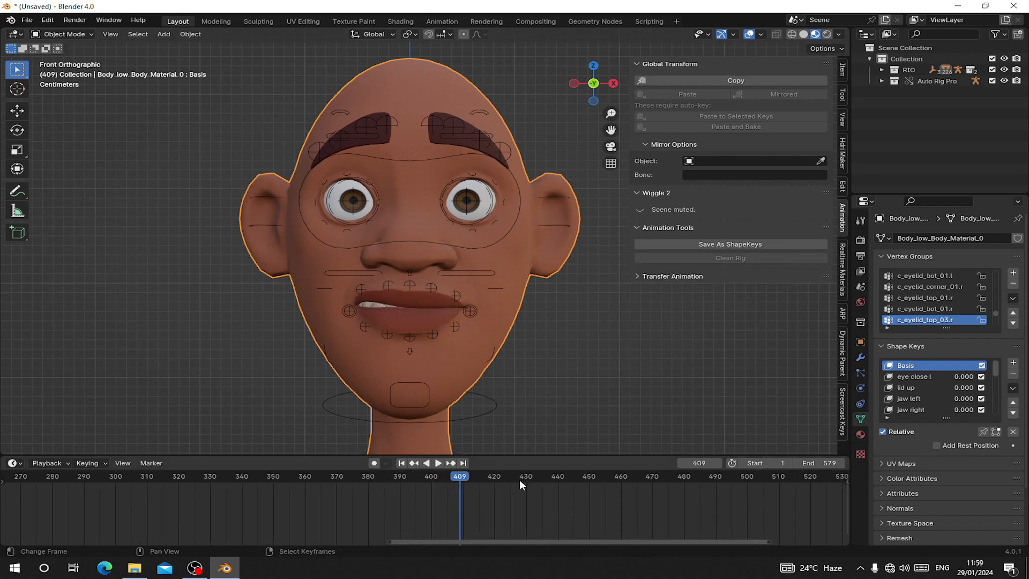
{"action": "left_click", "coordinate": [439, 463]}
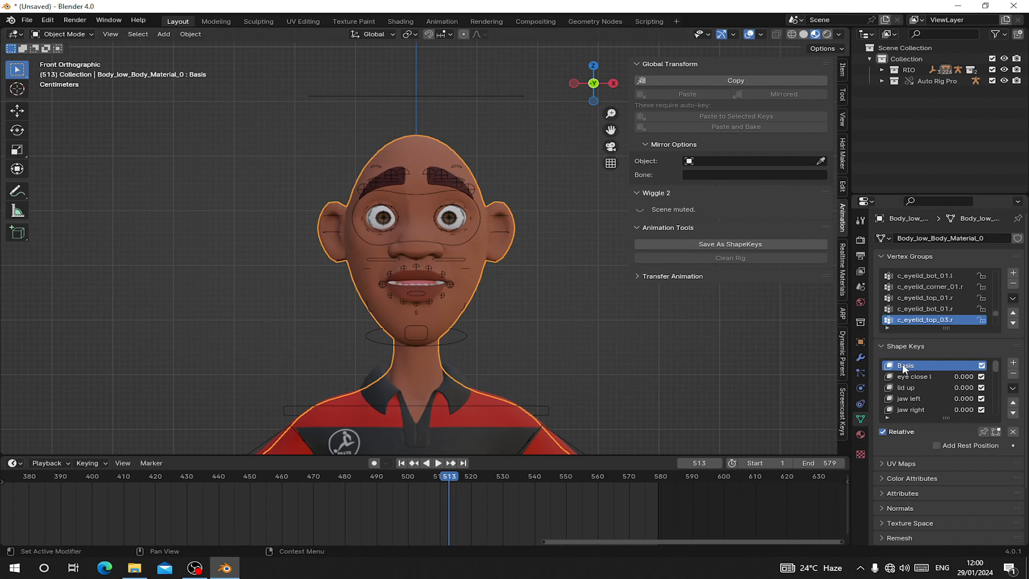
Step: Return the face rig animation to frame 1 so the face sits in its neutral pose
{"action": "scroll", "scroll_direction": "down", "scroll_amount": 3}
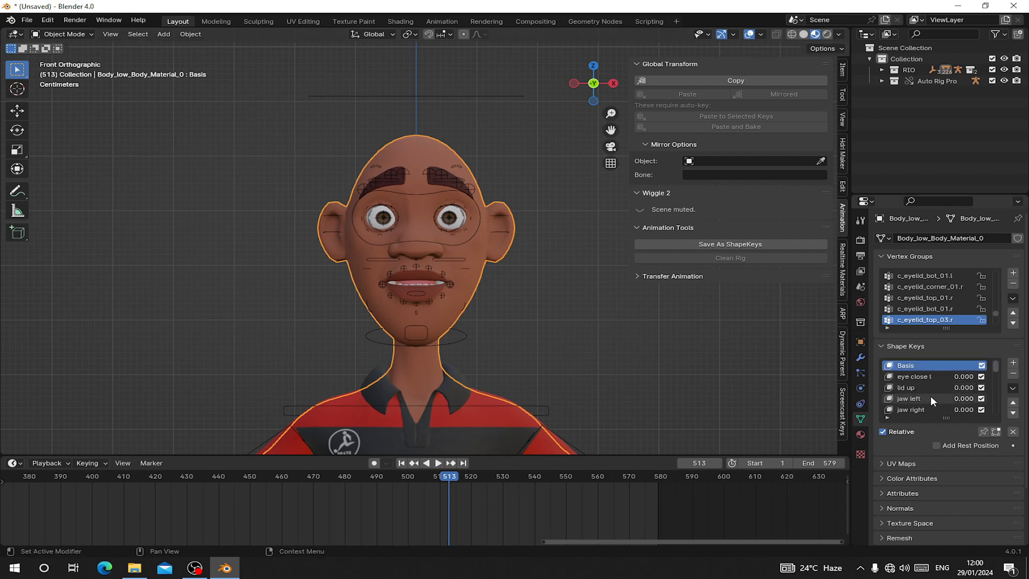
{"action": "scroll", "scroll_direction": "down", "scroll_amount": 3}
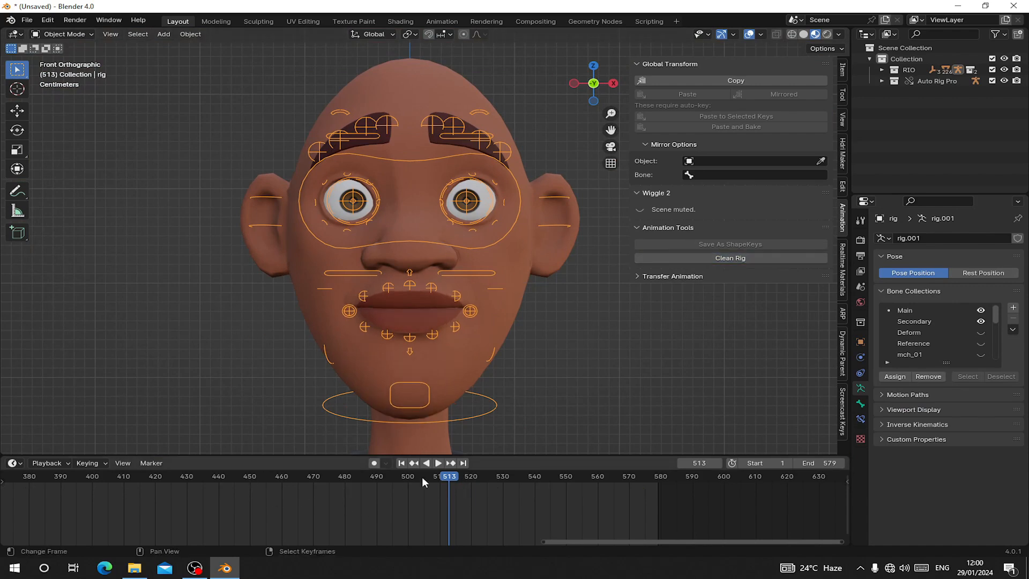
{"action": "left_click", "coordinate": [401, 463]}
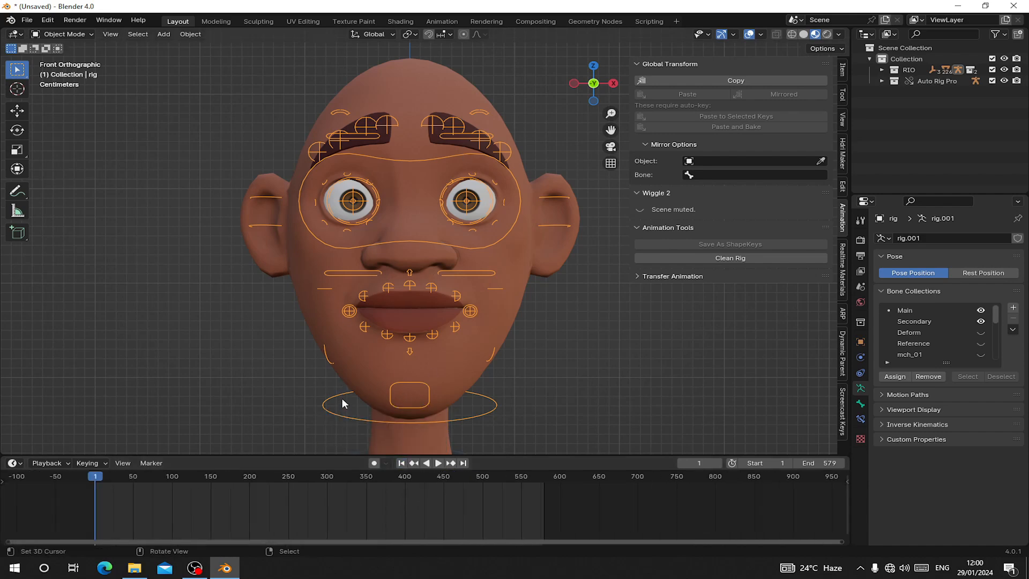
{"action": "mouse_move", "coordinate": [512, 315]}
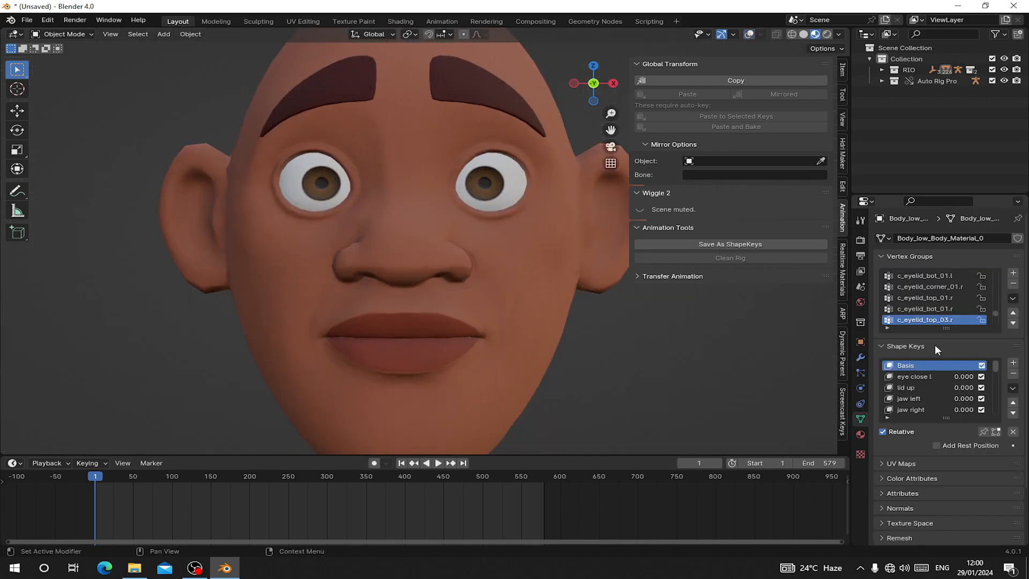
Step: Raise the jaw left shape key's Max limit to 2.0
{"action": "left_click", "coordinate": [907, 387]}
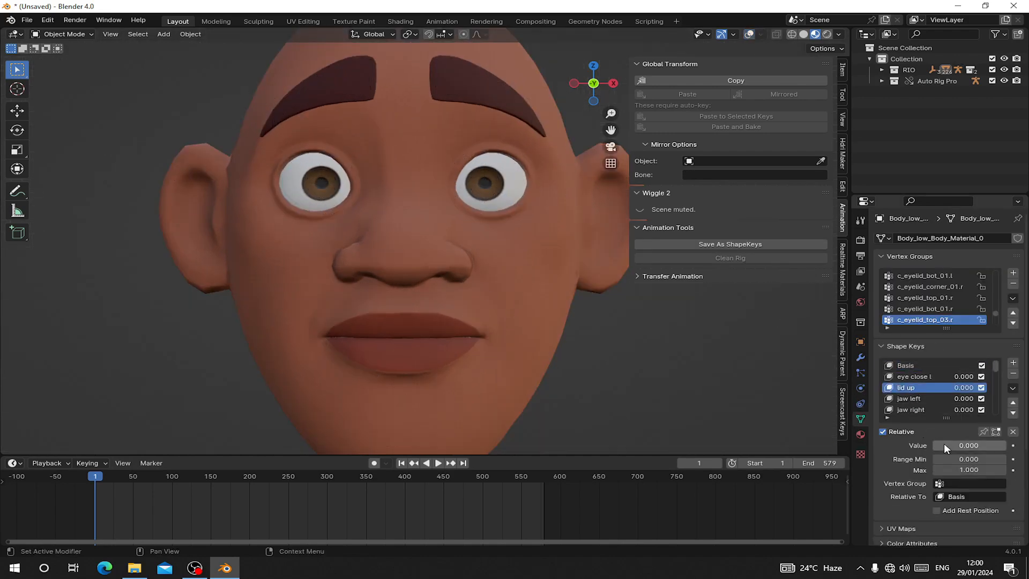
{"action": "left_click", "coordinate": [910, 398]}
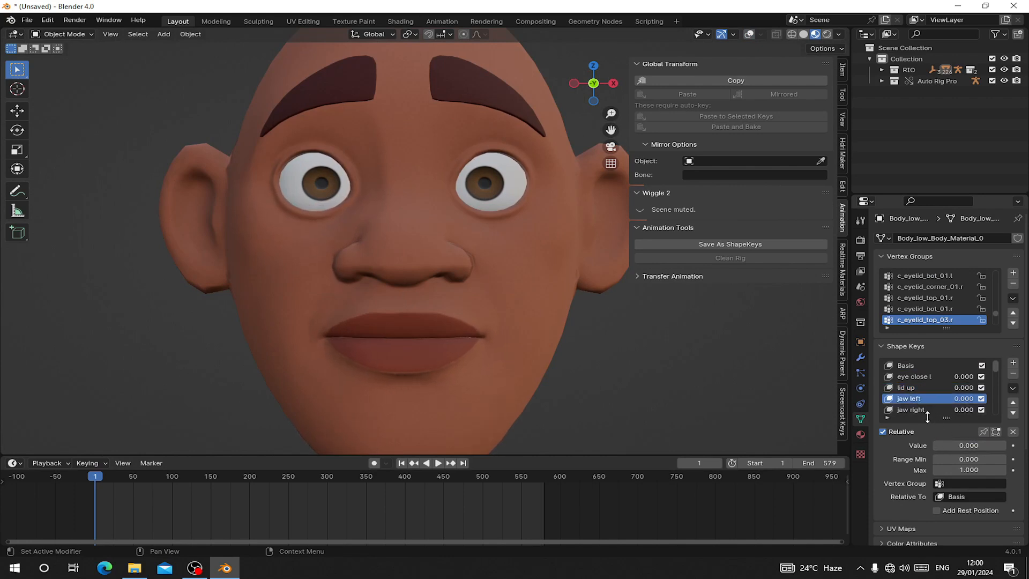
{"action": "left_click", "coordinate": [911, 410]}
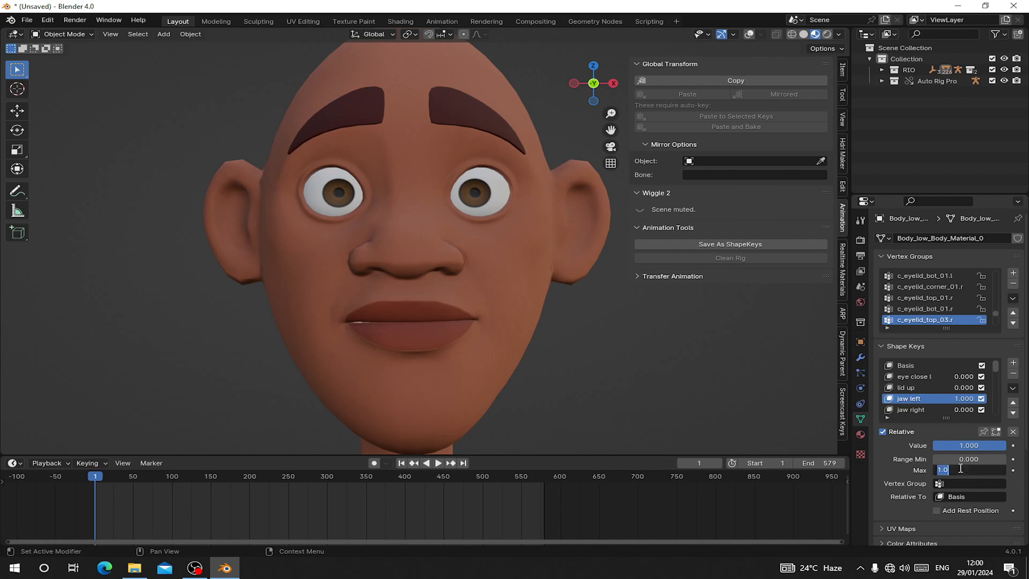
{"action": "type", "text": "2.0"}
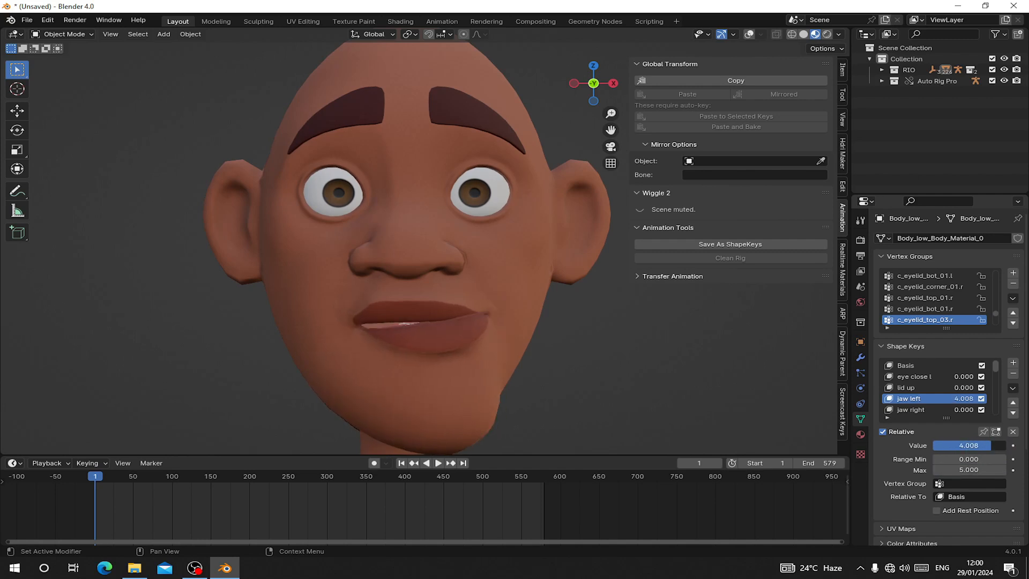
Step: Test the lid up key up to 3 and back, then try mouth up and key 8.002
{"action": "left_click", "coordinate": [906, 388]}
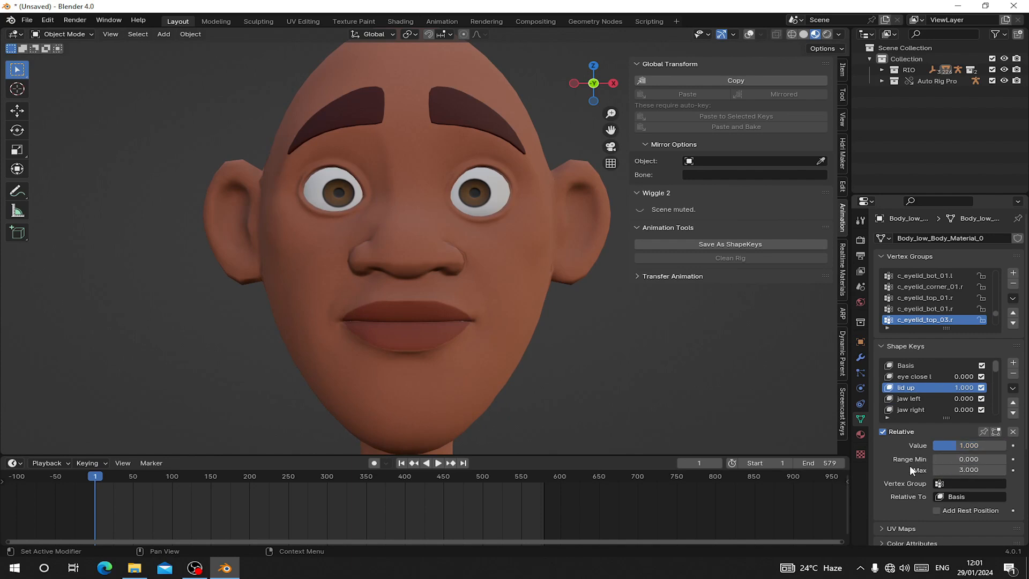
{"action": "left_click_drag", "start_coordinate": [945, 445], "coordinate": [998, 445]}
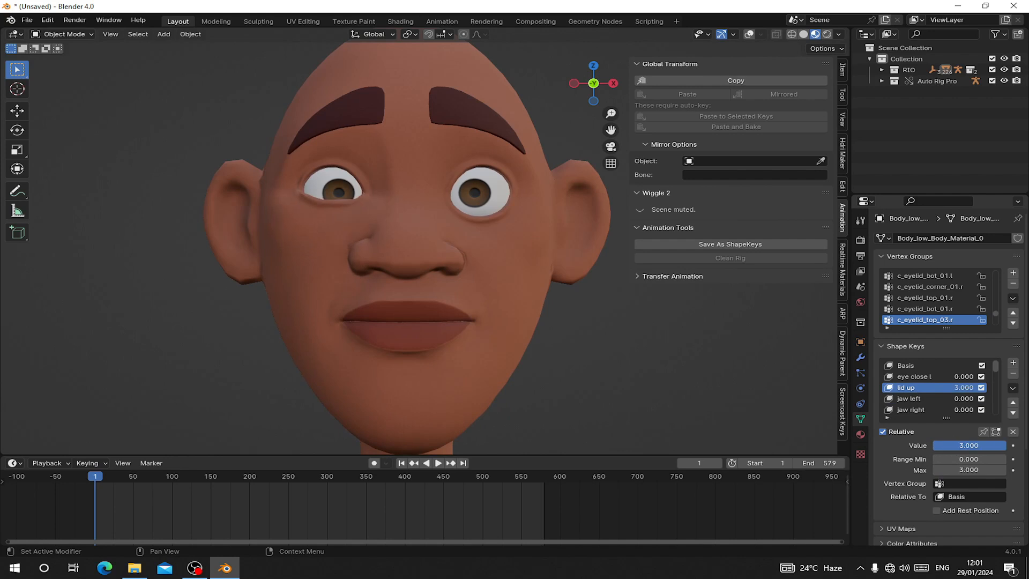
{"action": "left_click_drag", "start_coordinate": [951, 387], "coordinate": [918, 387]}
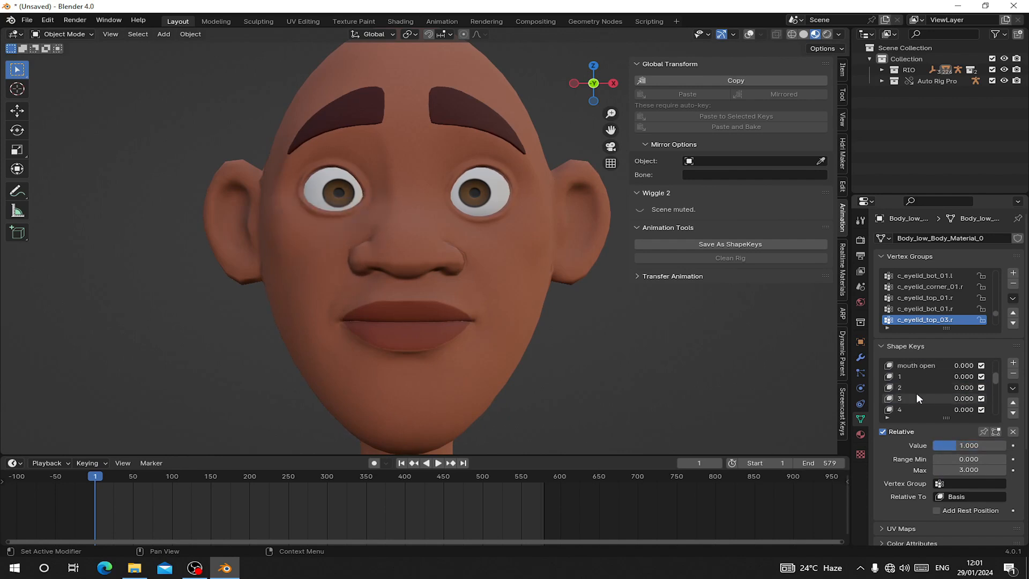
{"action": "left_click", "coordinate": [921, 388]}
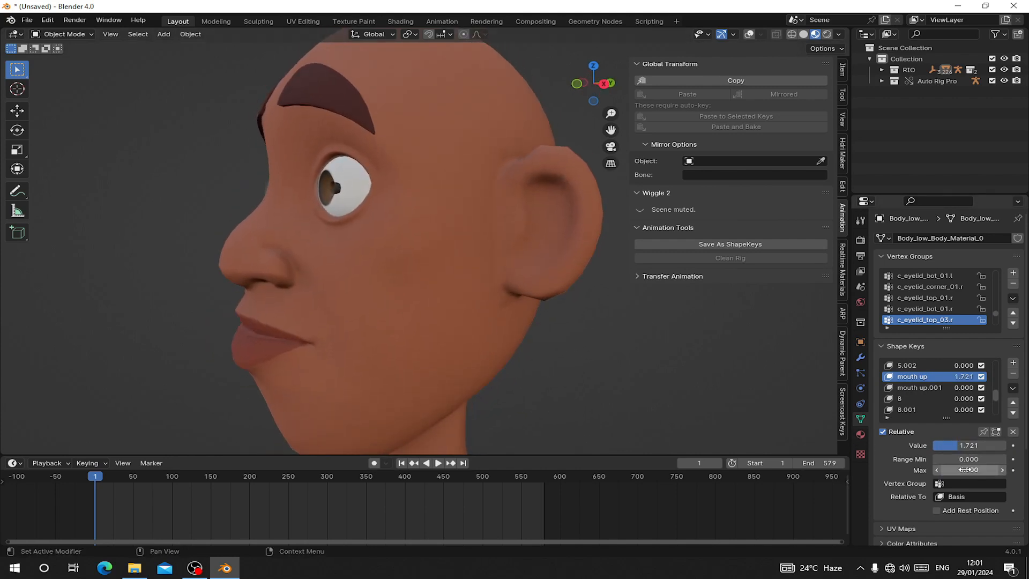
{"action": "left_click", "coordinate": [967, 470]}
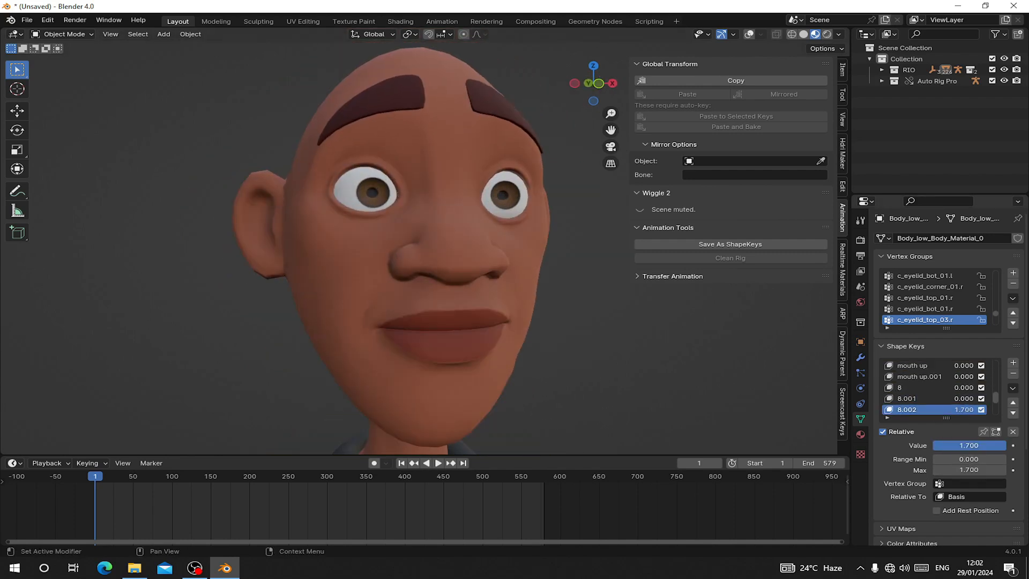
Step: Set the blink shape key value to 1.2
{"action": "left_click", "coordinate": [915, 376]}
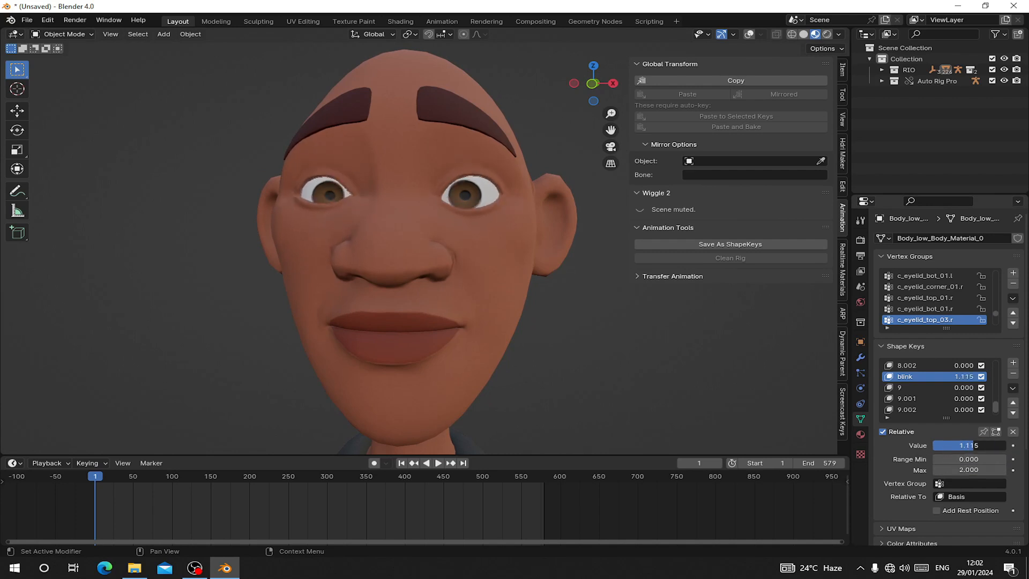
{"action": "left_click_drag", "start_coordinate": [967, 445], "coordinate": [958, 445]}
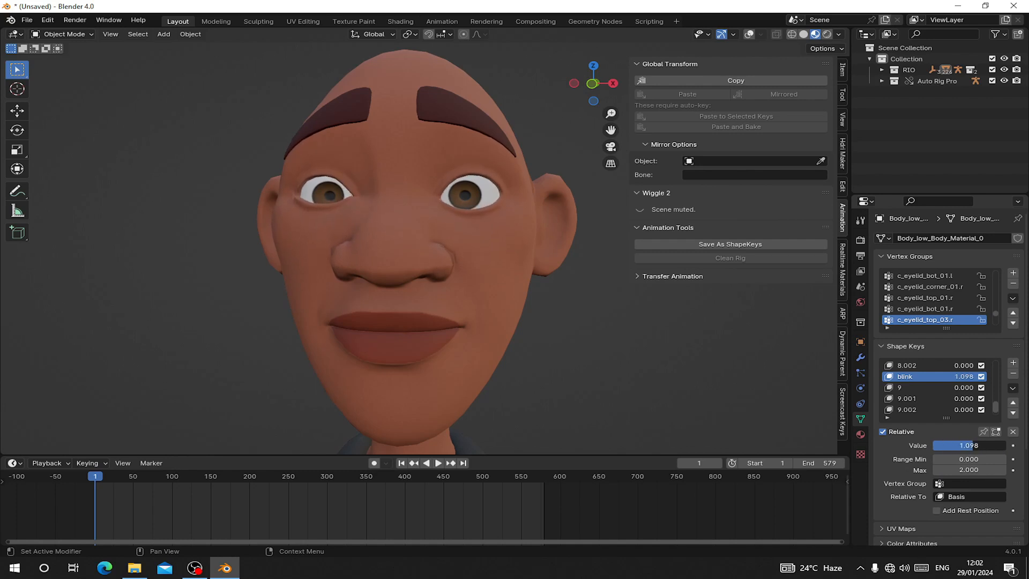
{"action": "left_click_drag", "start_coordinate": [964, 444], "coordinate": [978, 445]}
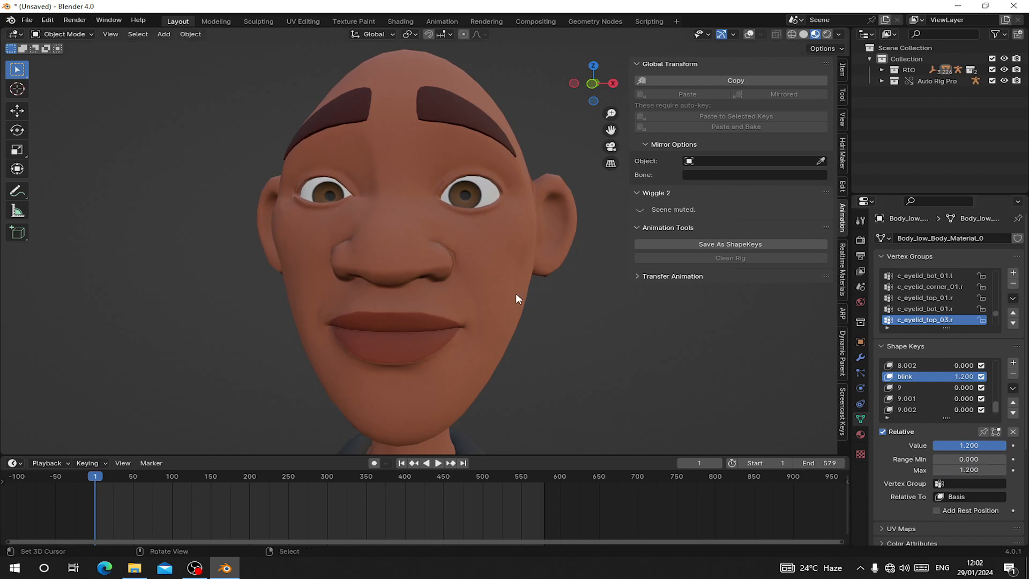
Step: In Sculpt Mode, grab the upper eyelid down over the eye to shut it
{"action": "left_click", "coordinate": [65, 33]}
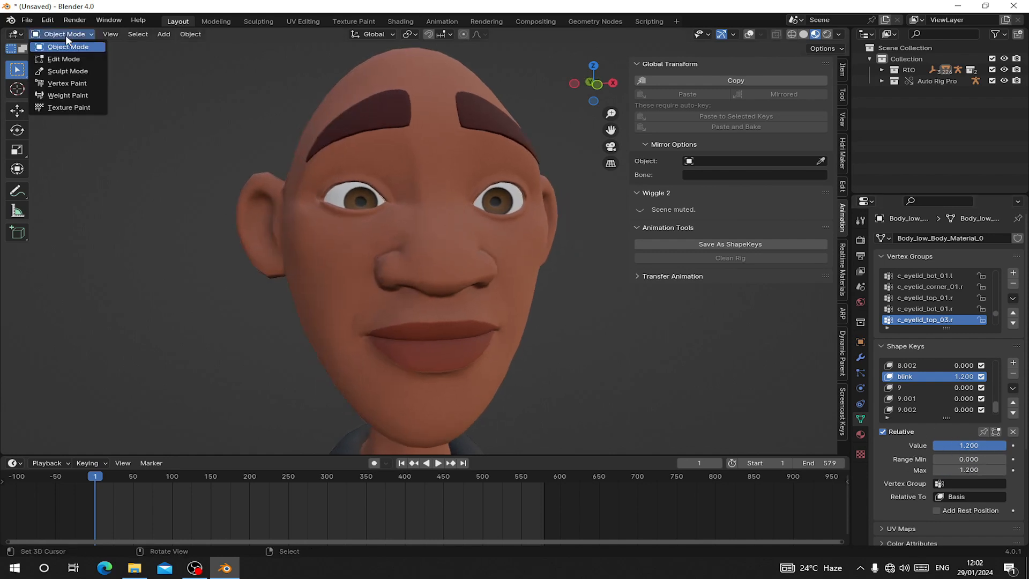
{"action": "left_click", "coordinate": [68, 71]}
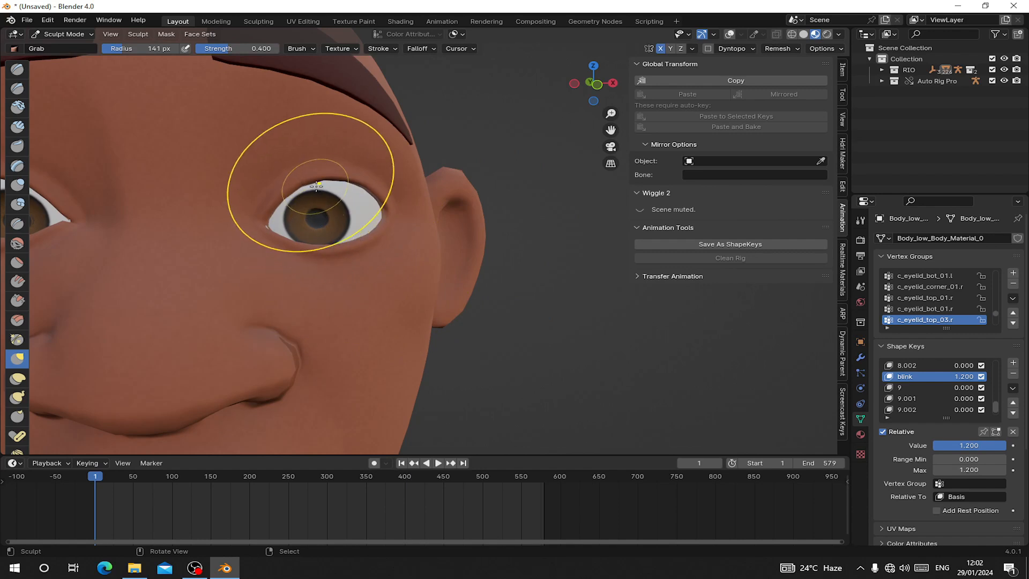
{"action": "left_click_drag", "start_coordinate": [315, 183], "coordinate": [305, 248]}
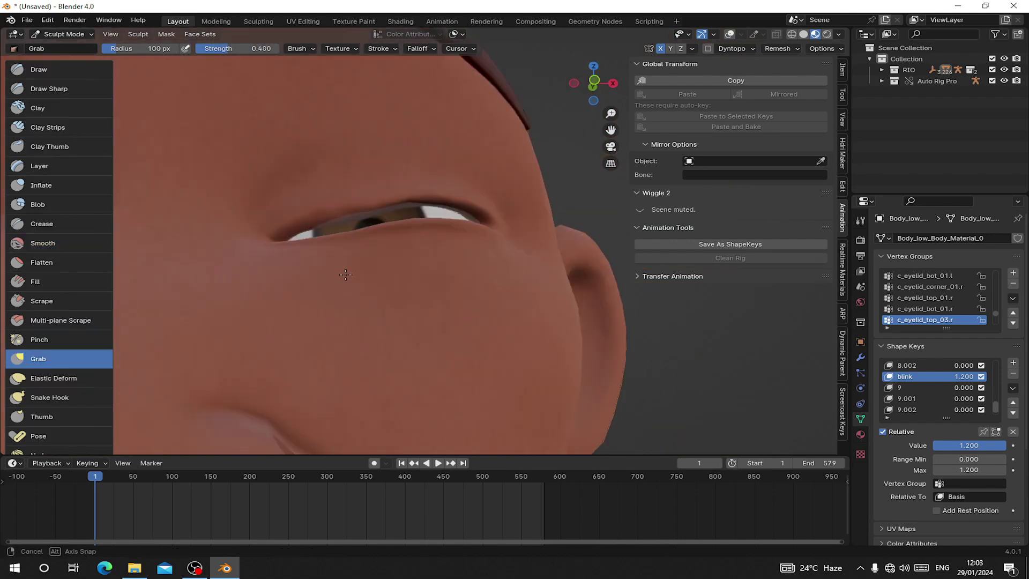
Step: Smooth the sculpted eyelid surface into a clean closed-eye blink
{"action": "left_click", "coordinate": [43, 242]}
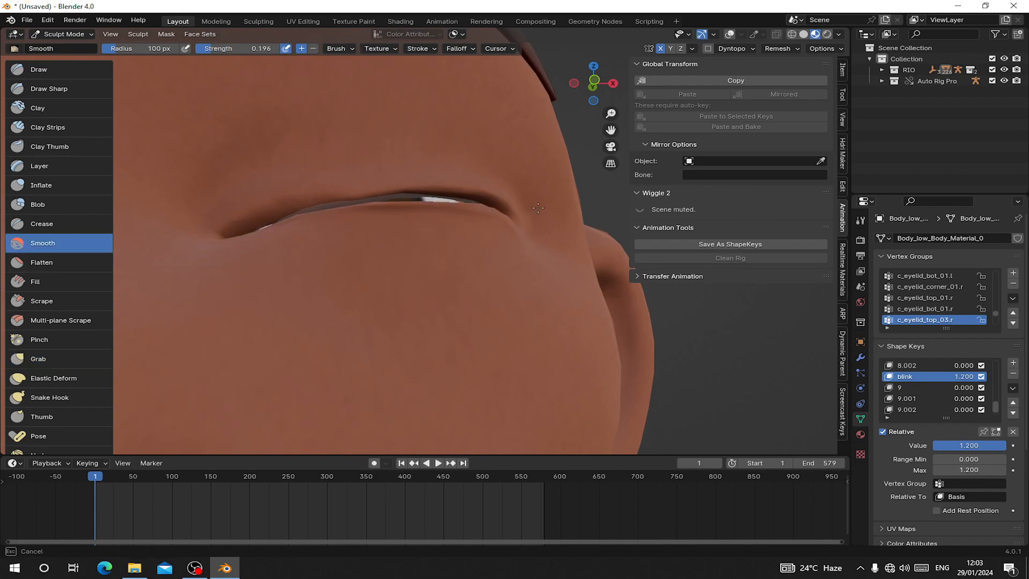
{"action": "left_click", "coordinate": [38, 358]}
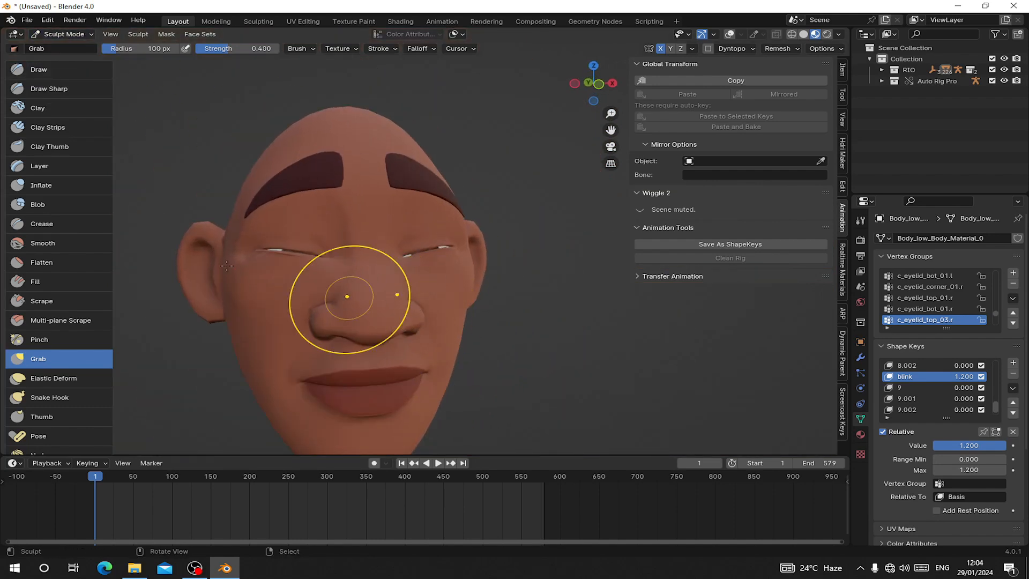
{"action": "left_click", "coordinate": [43, 242]}
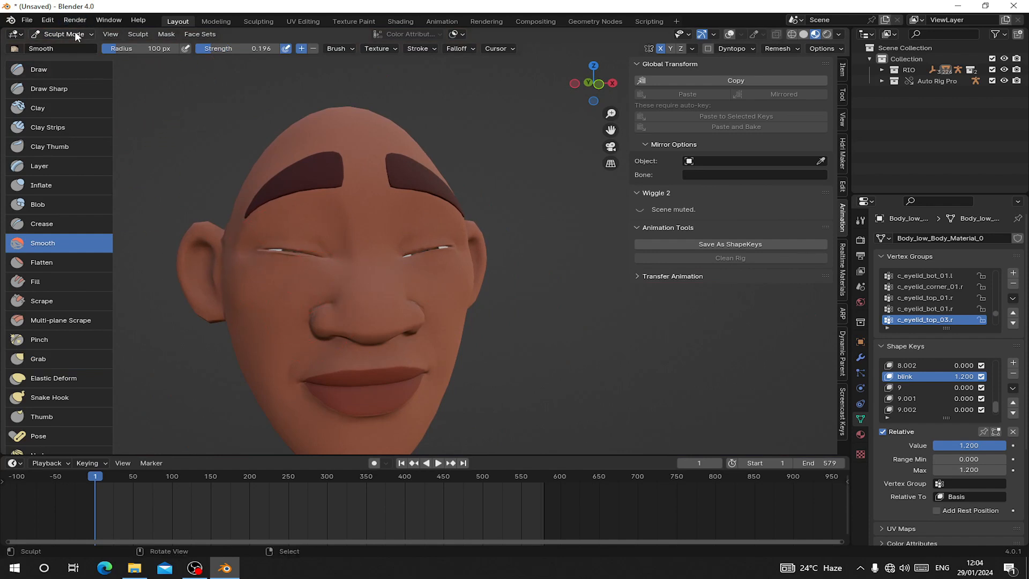
Step: Back in Object Mode, orbit out to view the whole character with the blink applied
{"action": "left_click", "coordinate": [63, 33]}
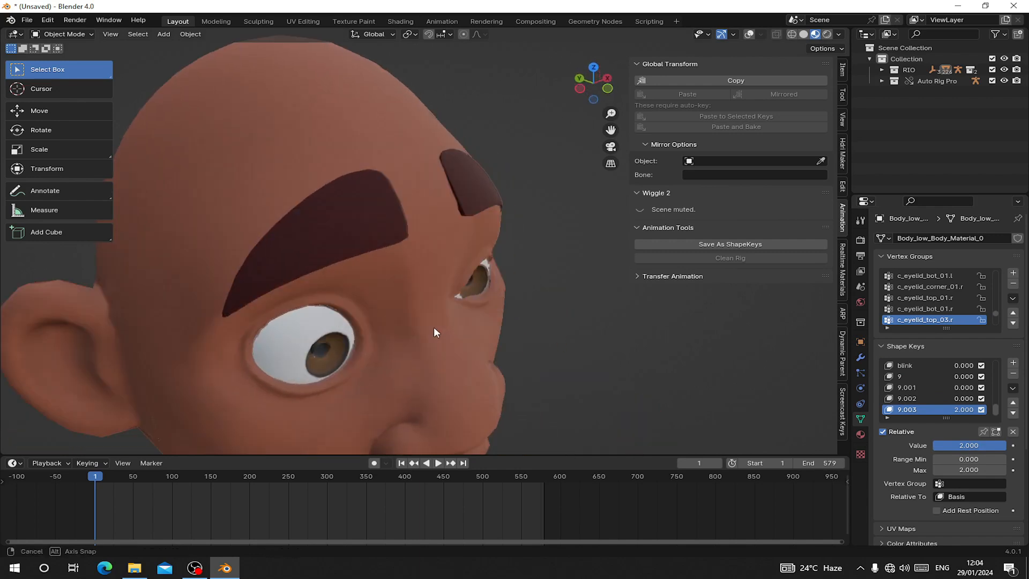
{"action": "left_click_drag", "start_coordinate": [433, 332], "coordinate": [367, 254]}
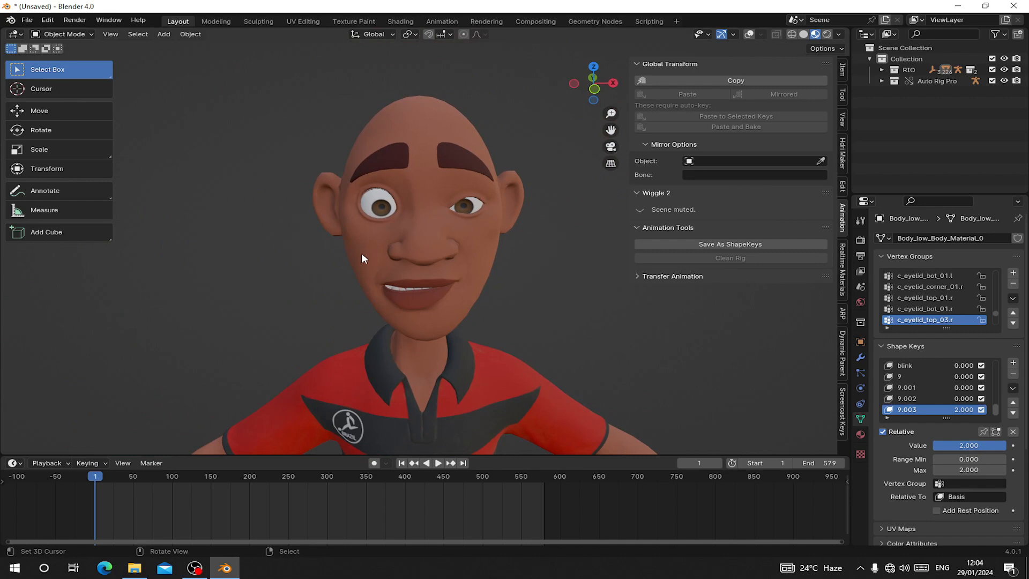
{"action": "mouse_move", "coordinate": [364, 263]}
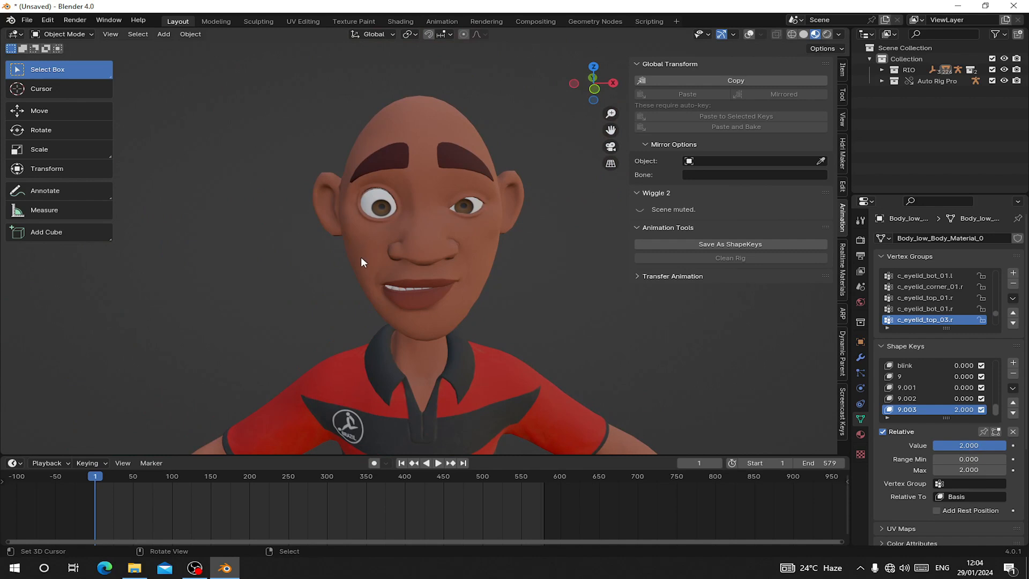
{"action": "mouse_move", "coordinate": [353, 307]}
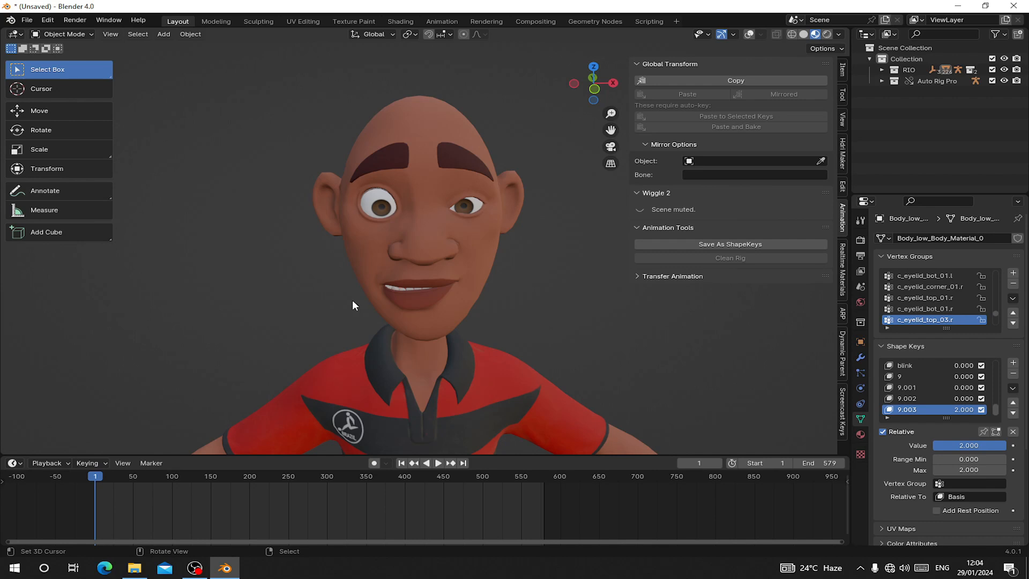
{"action": "mouse_move", "coordinate": [273, 272]}
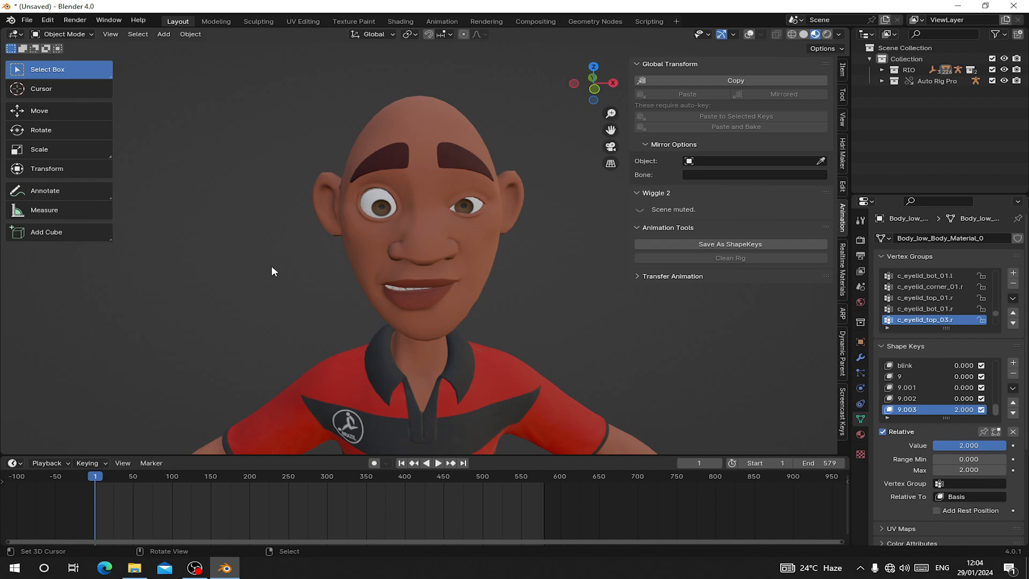